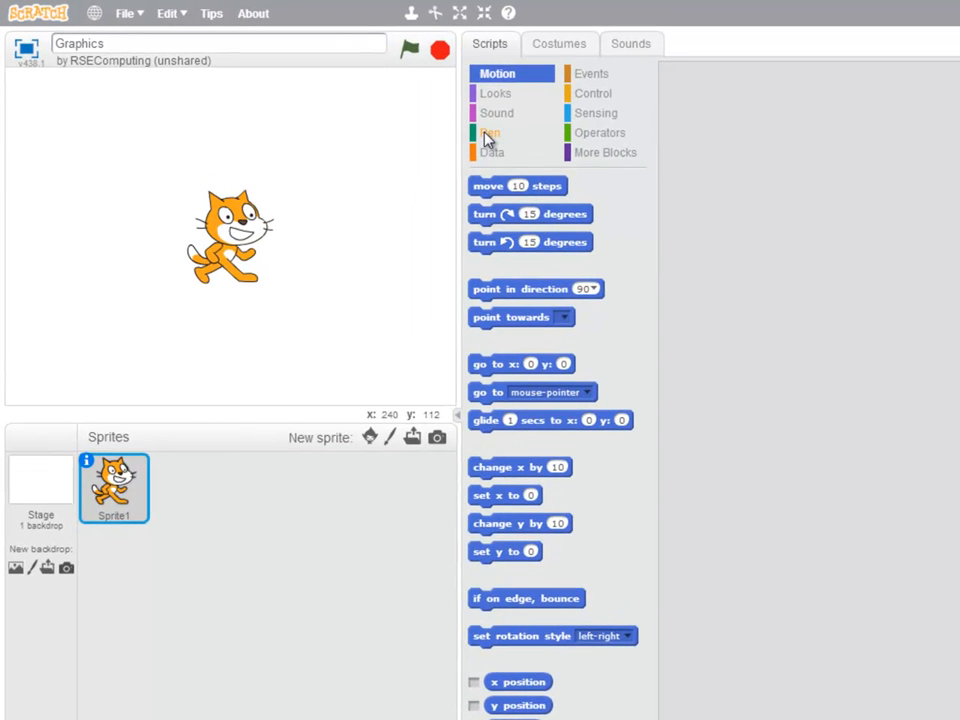
Step: Build a move 100 steps and turn 90 degrees pair and start copying it into four pairs
click(492, 132)
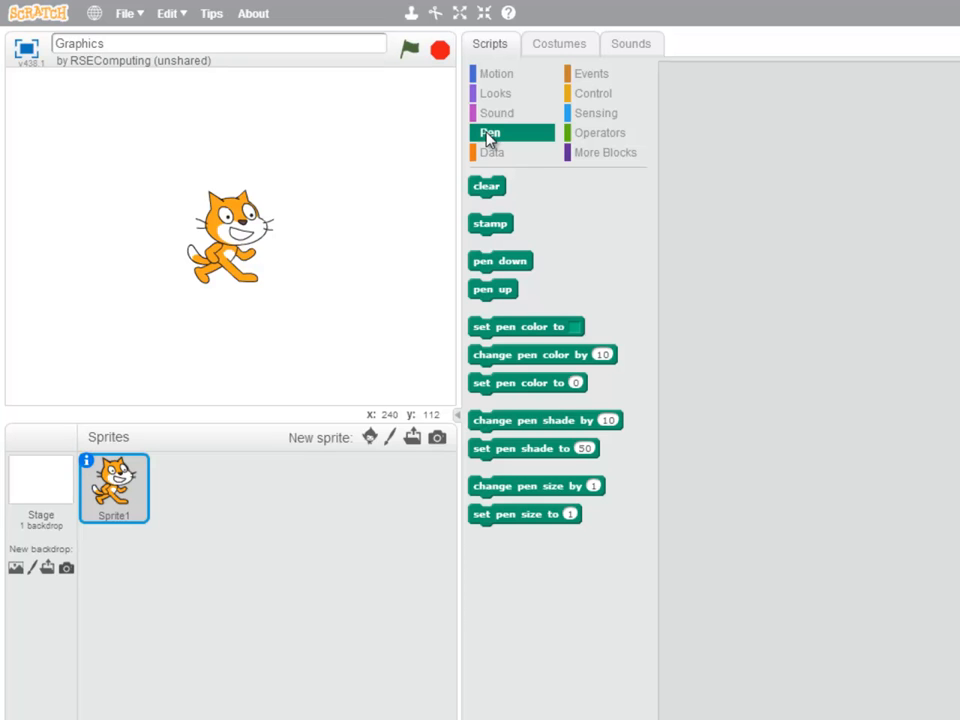
mouse_move(496, 112)
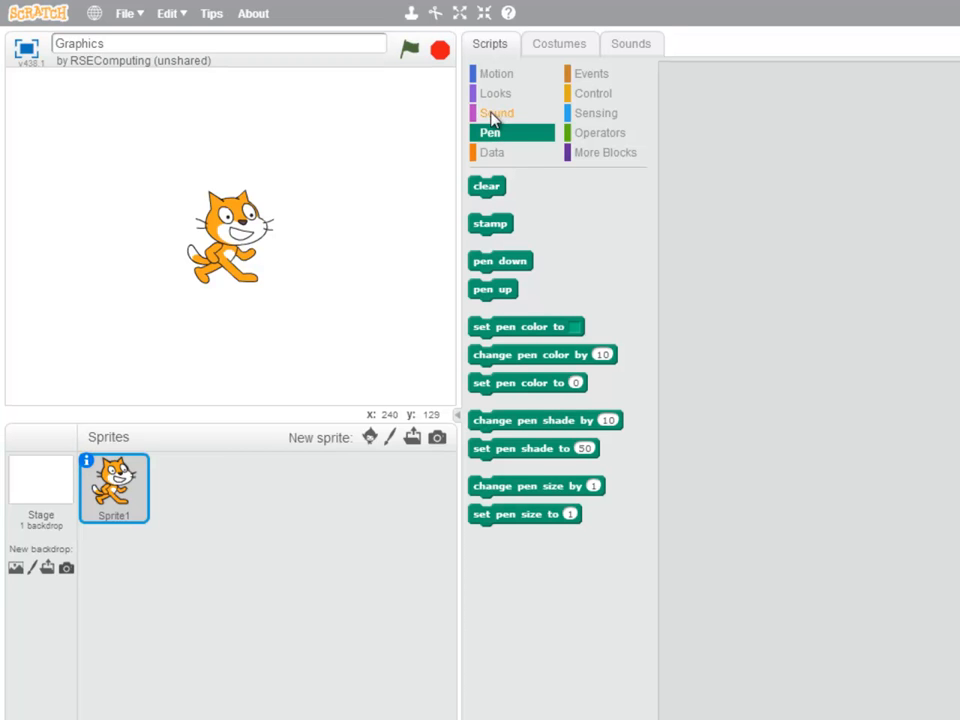
click(496, 72)
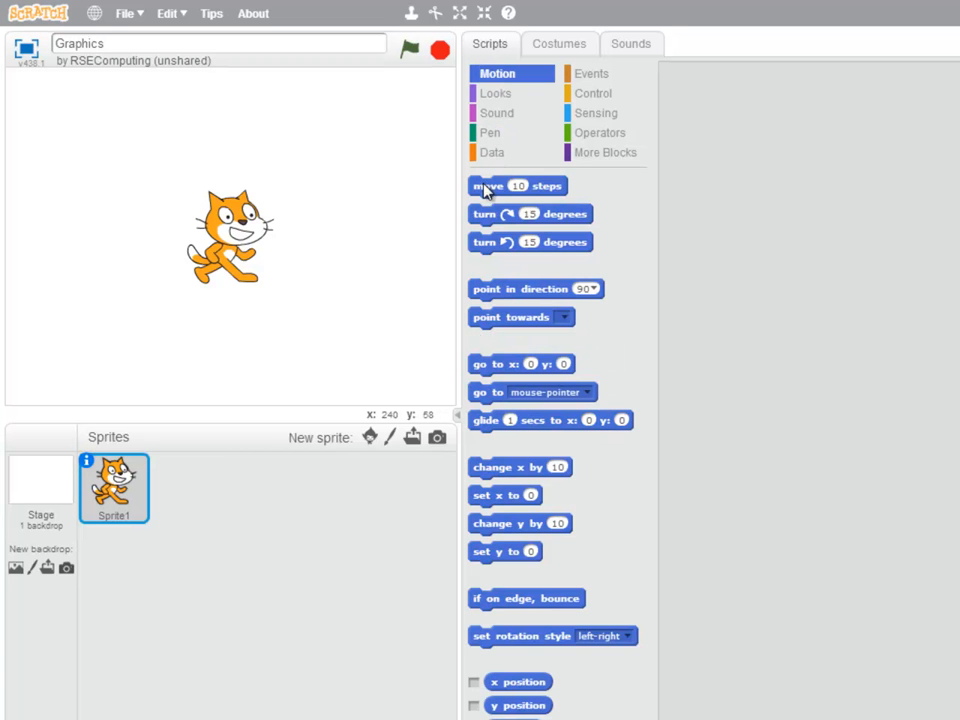
drag(516, 184, 744, 164)
text(100)
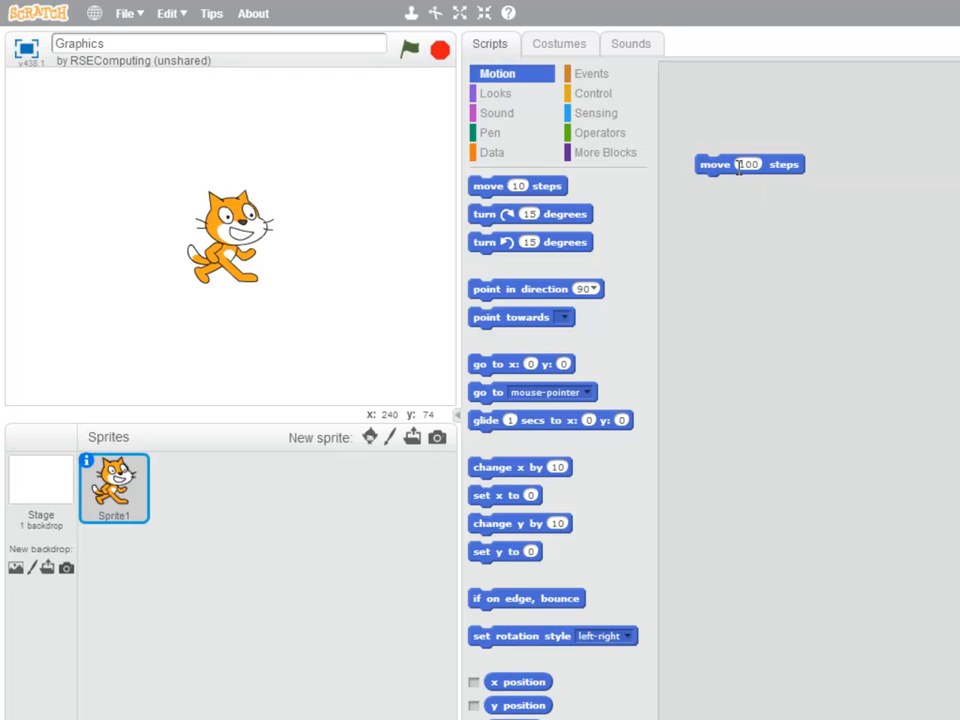
drag(530, 212, 760, 192)
text(90)
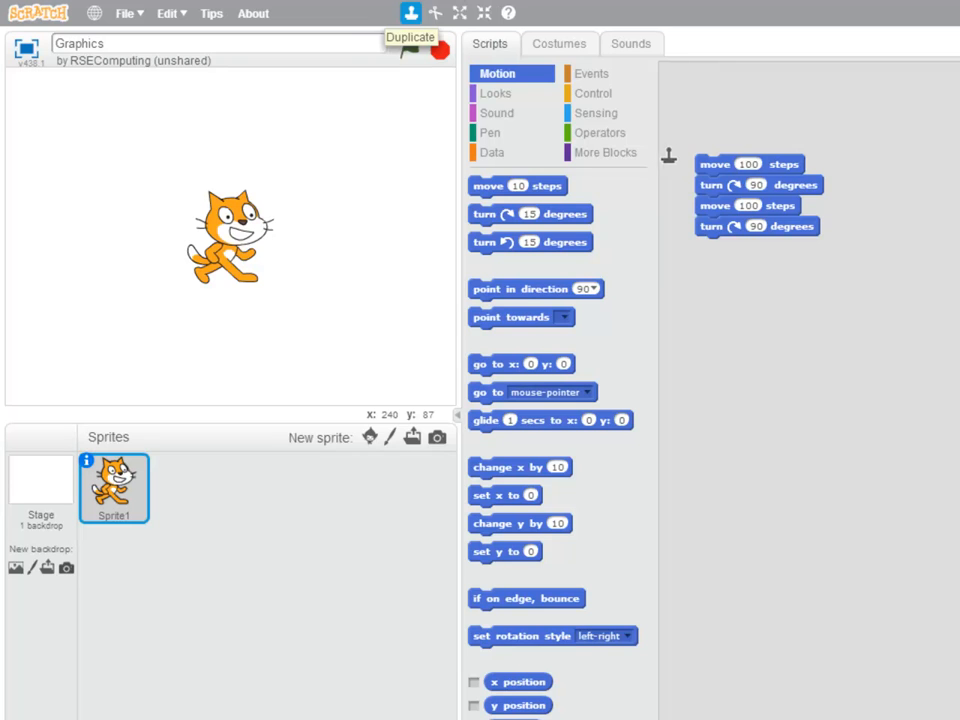
click(756, 204)
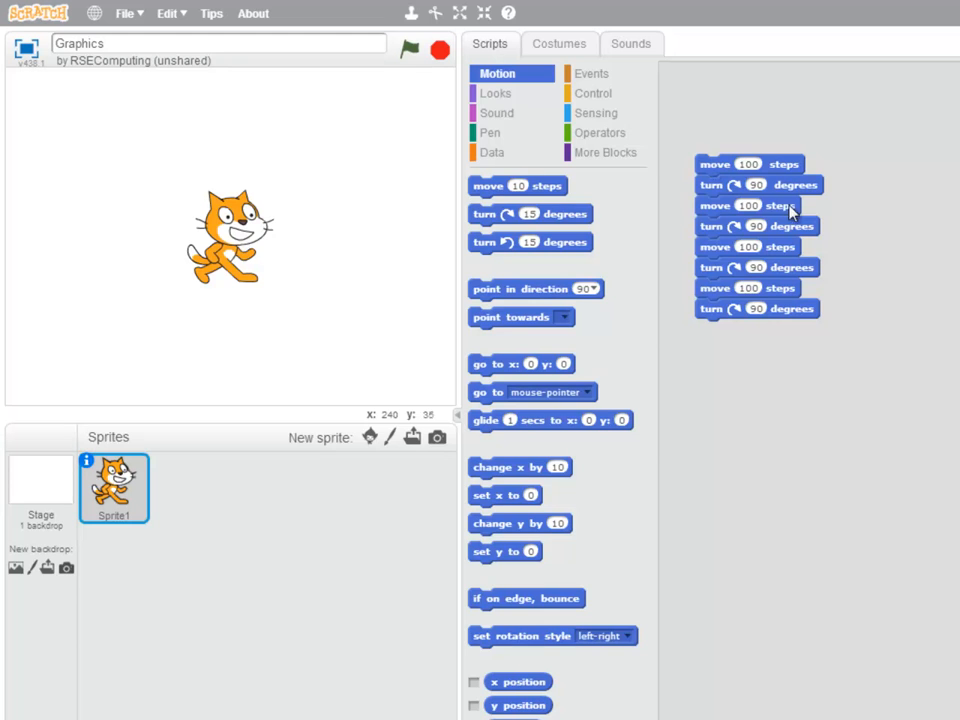
Step: Add pen down on top, run the script to draw a square, and show the cat sprite
click(490, 132)
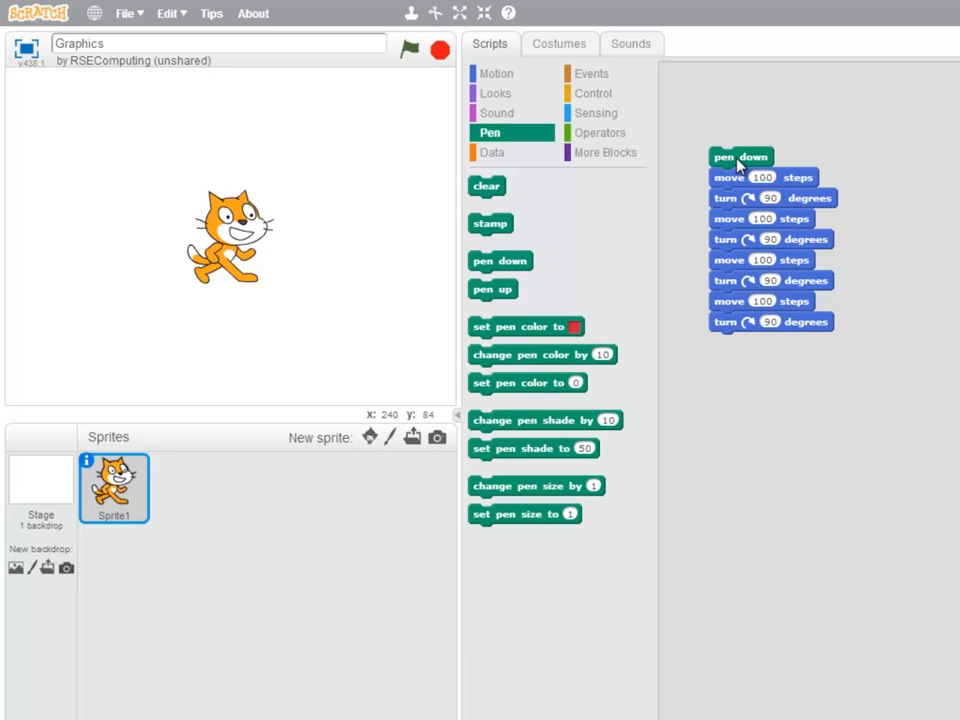
click(740, 156)
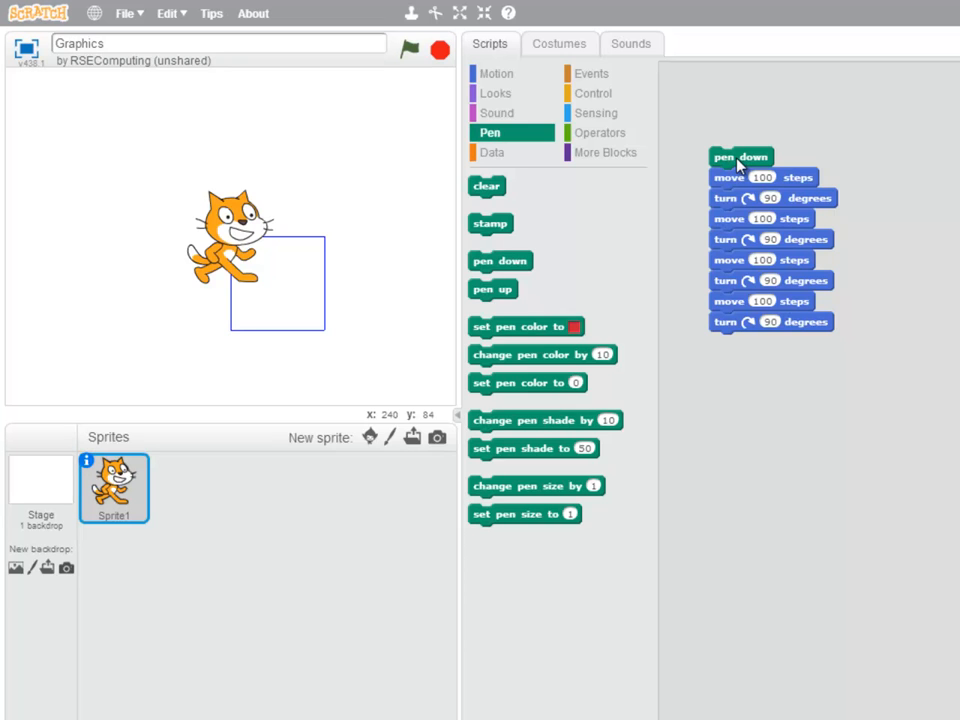
click(496, 92)
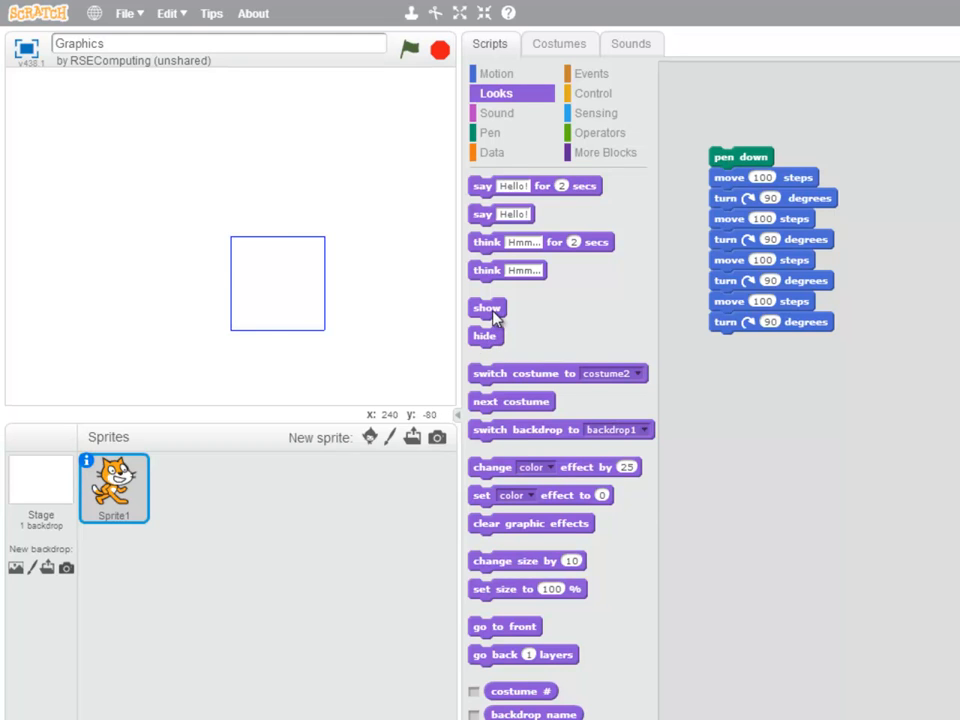
click(488, 308)
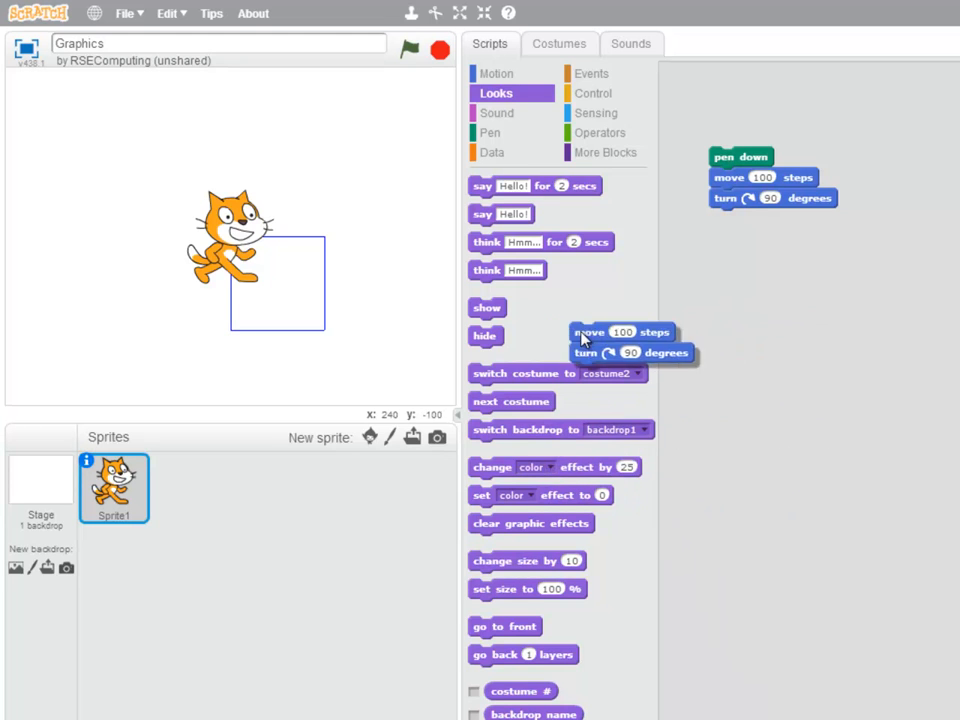
Step: Wrap the move-turn pair in a repeat loop under pen down and set its count to 5
click(592, 92)
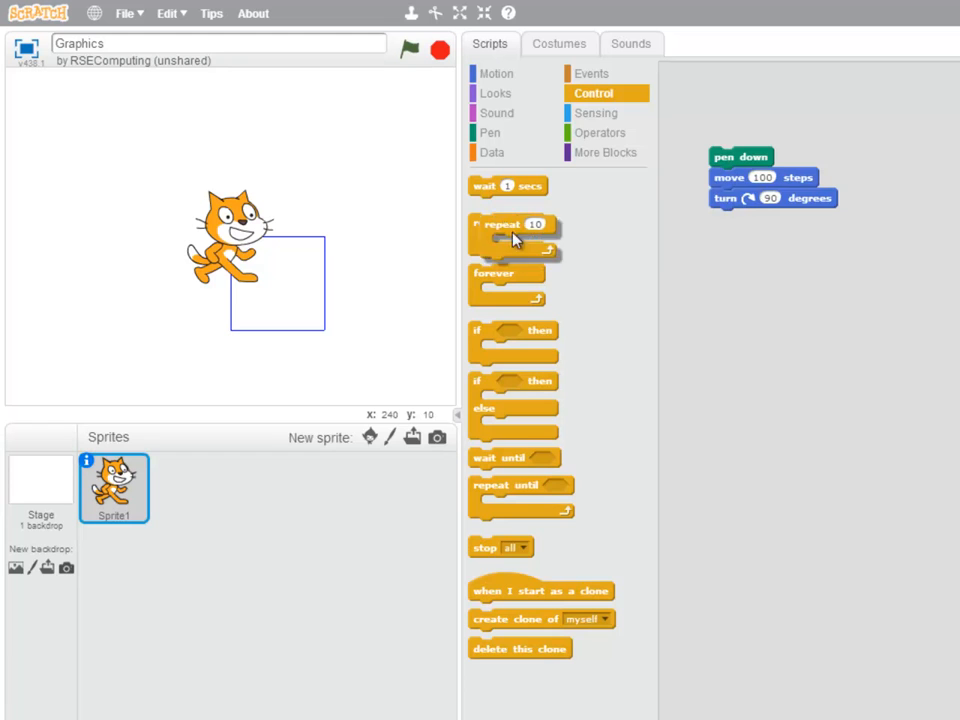
drag(512, 224, 744, 176)
text(4)
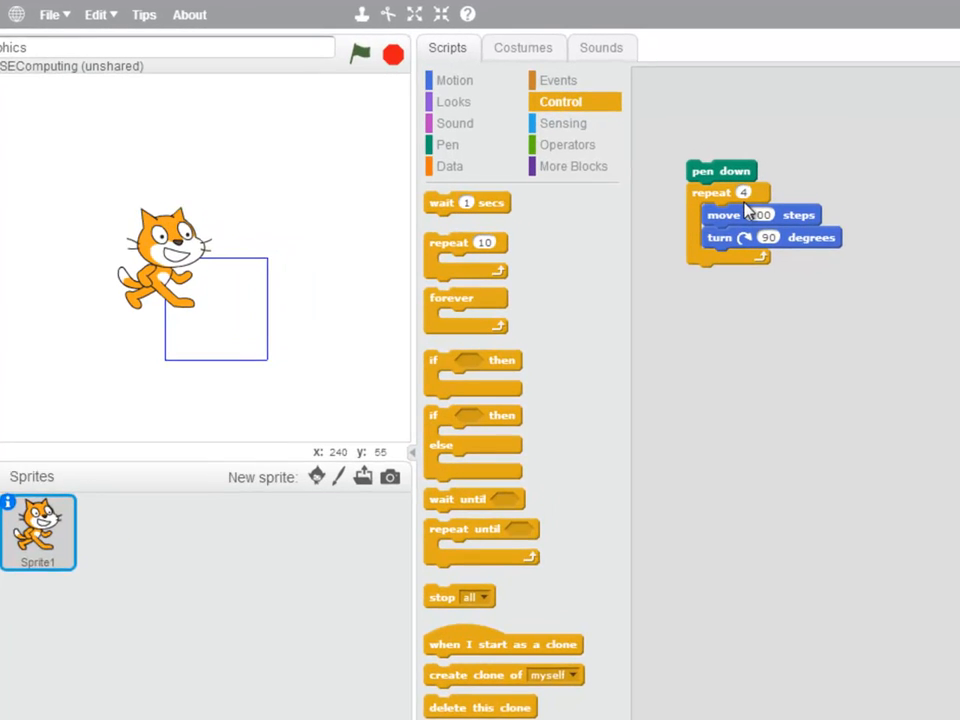
click(448, 144)
text(5)
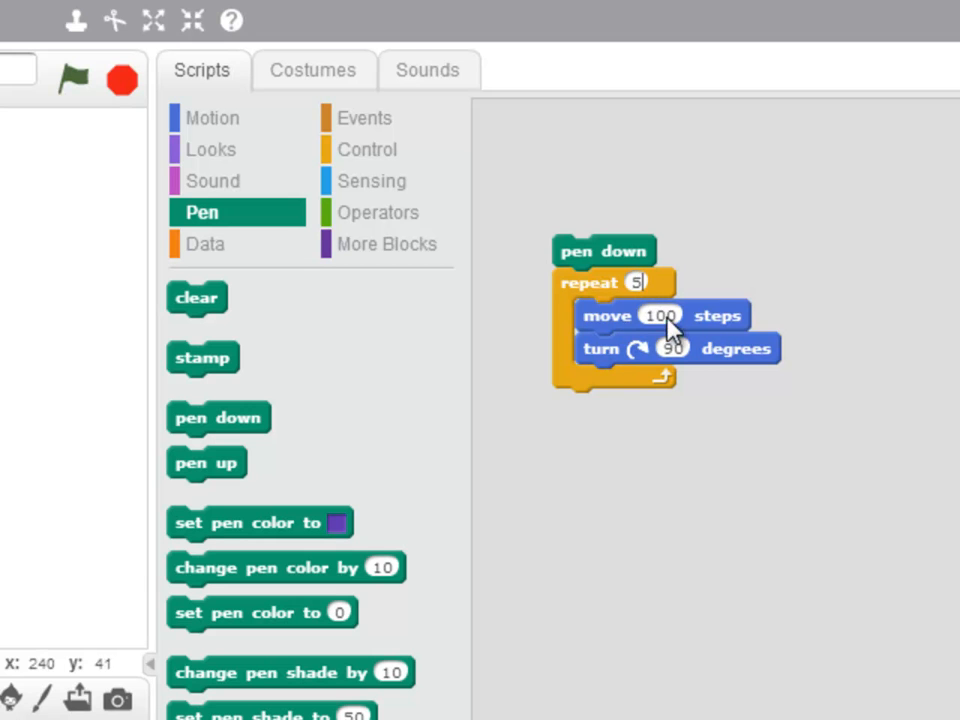
mouse_move(656, 360)
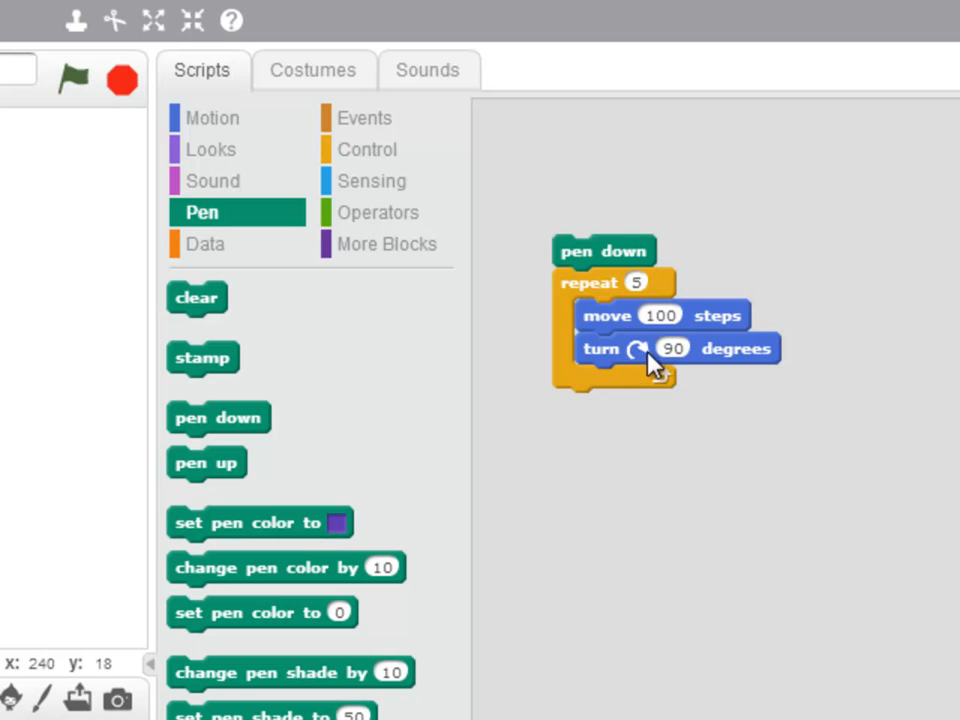
Step: Set the turn to 72 degrees and run the script to draw a pentagon
click(672, 348)
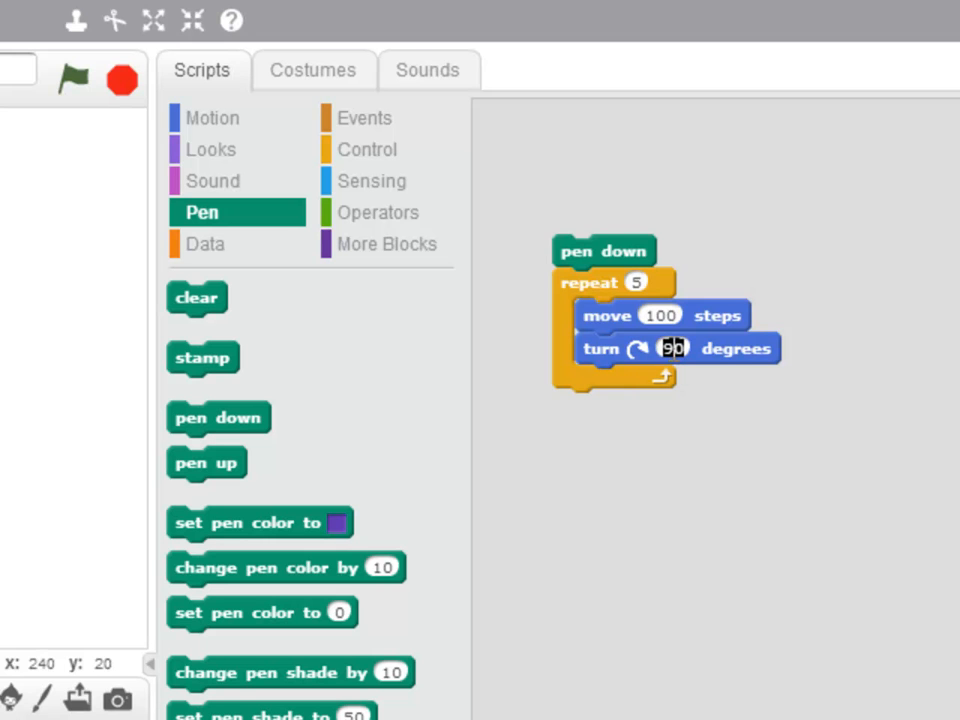
text(72)
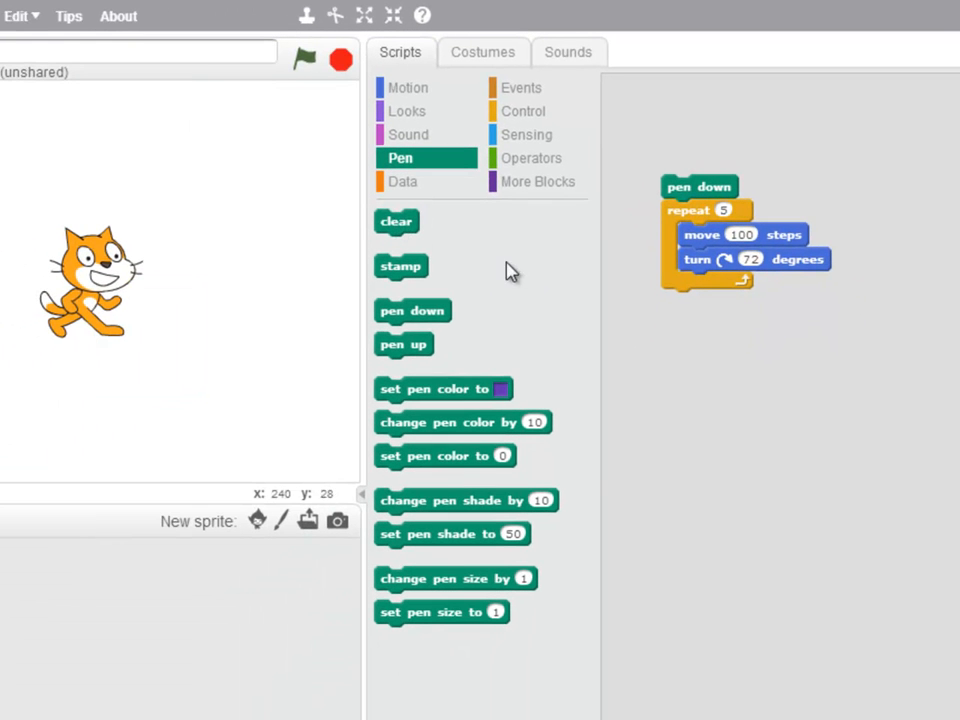
click(698, 188)
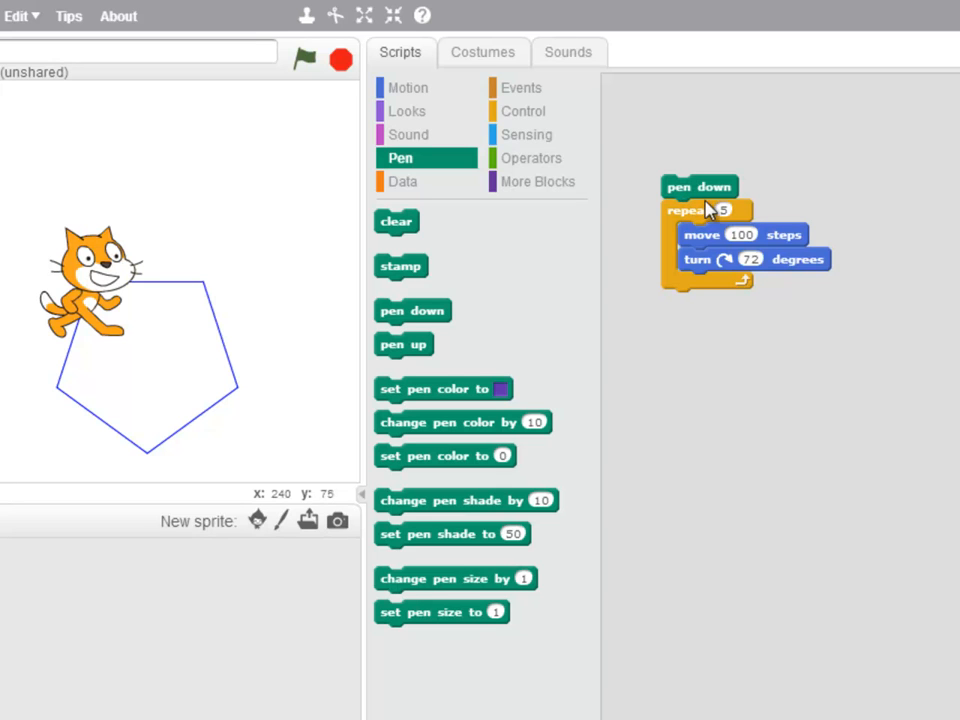
Step: Change the loop to repeat 6 times with a 60-degree turn for a hexagon
click(722, 210)
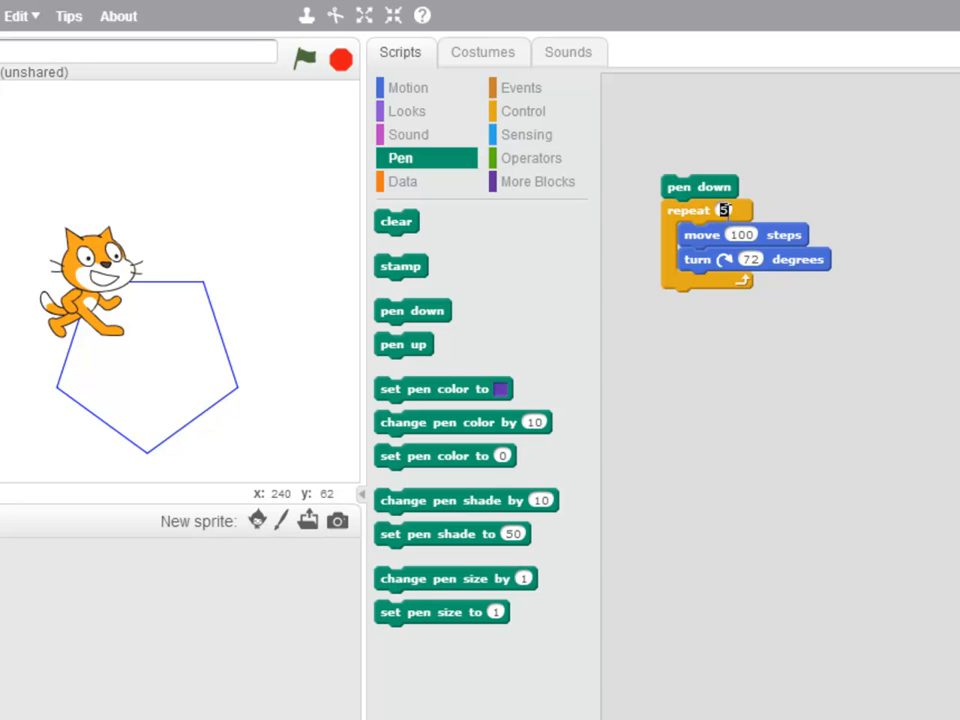
click(752, 260)
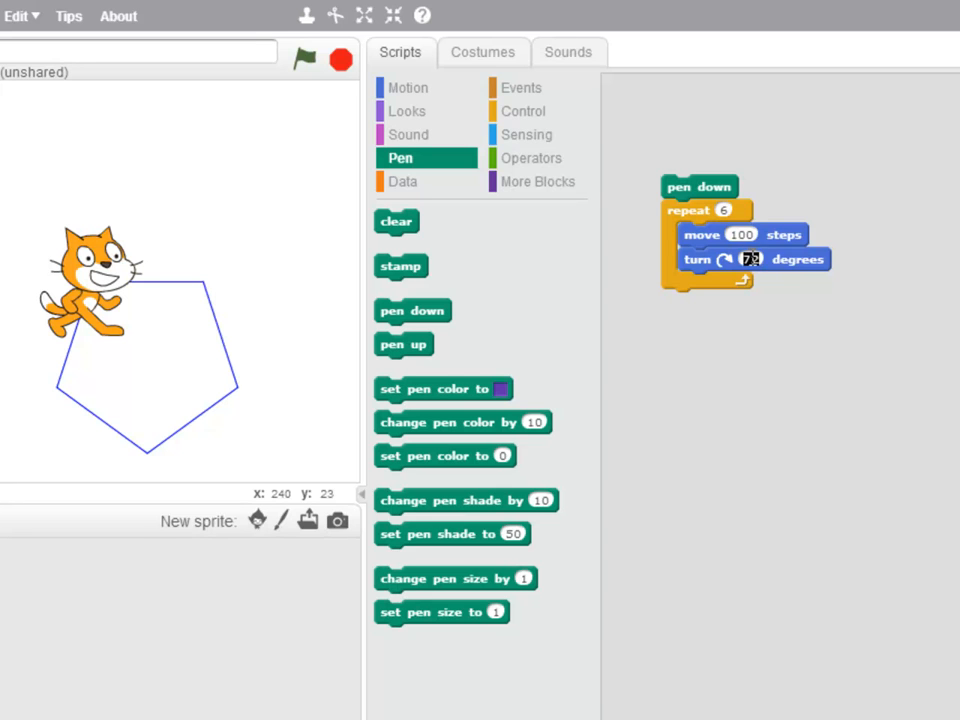
text(60)
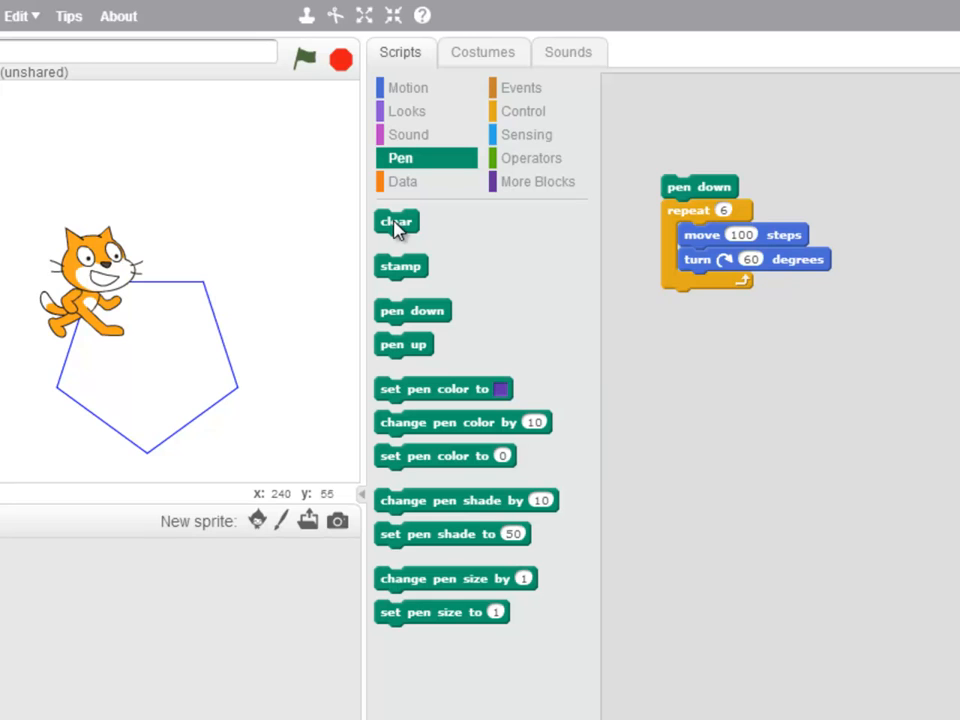
Step: Put a clear block at the top of the script and run it to draw the hexagon
drag(396, 220, 686, 164)
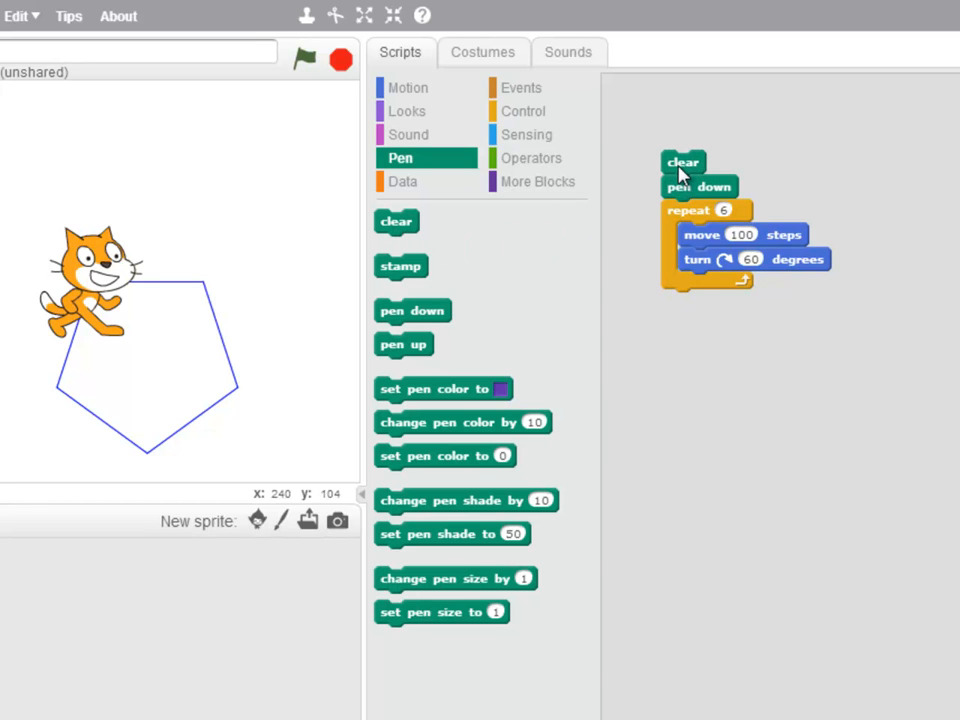
click(304, 60)
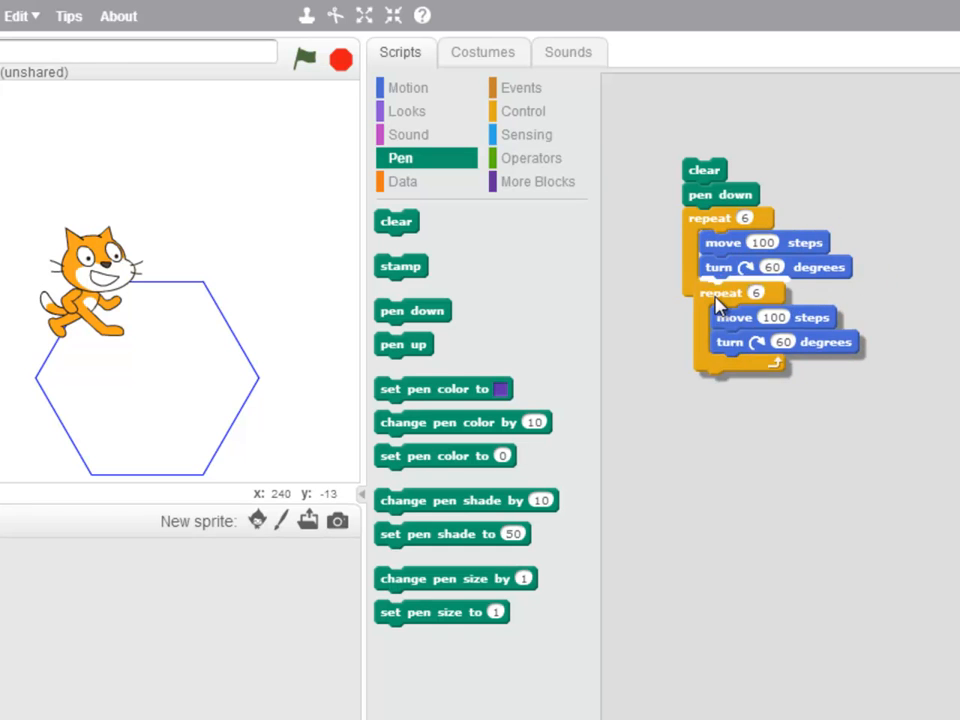
Step: Duplicate the loop and set the three loops to repeat 4/turn 90, 5/turn 72, 6/turn 60
right_click(720, 292)
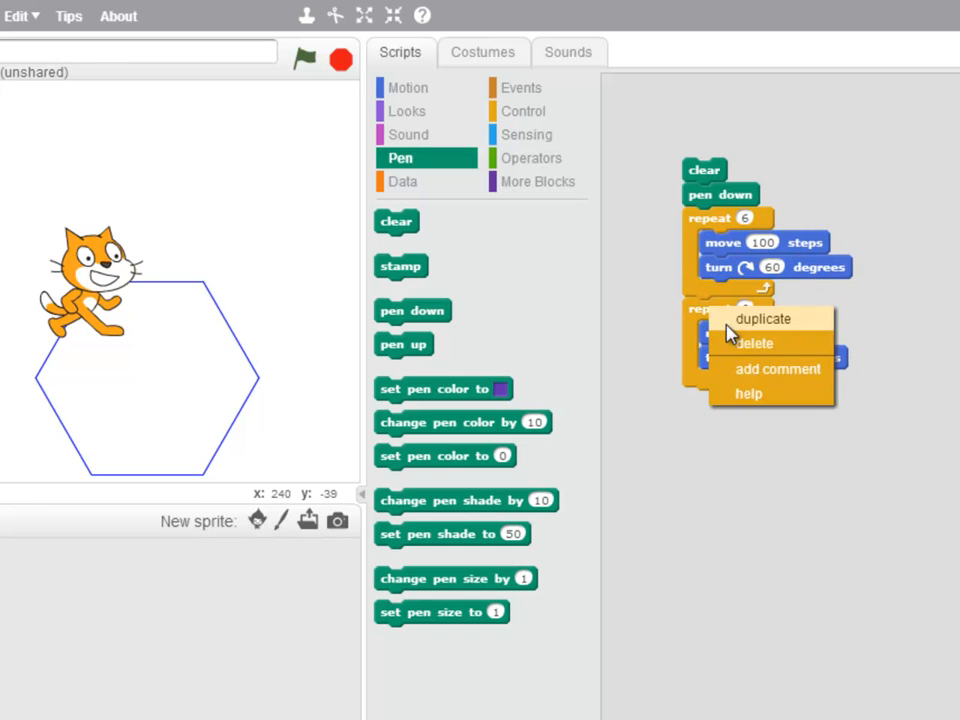
click(764, 318)
text(4)
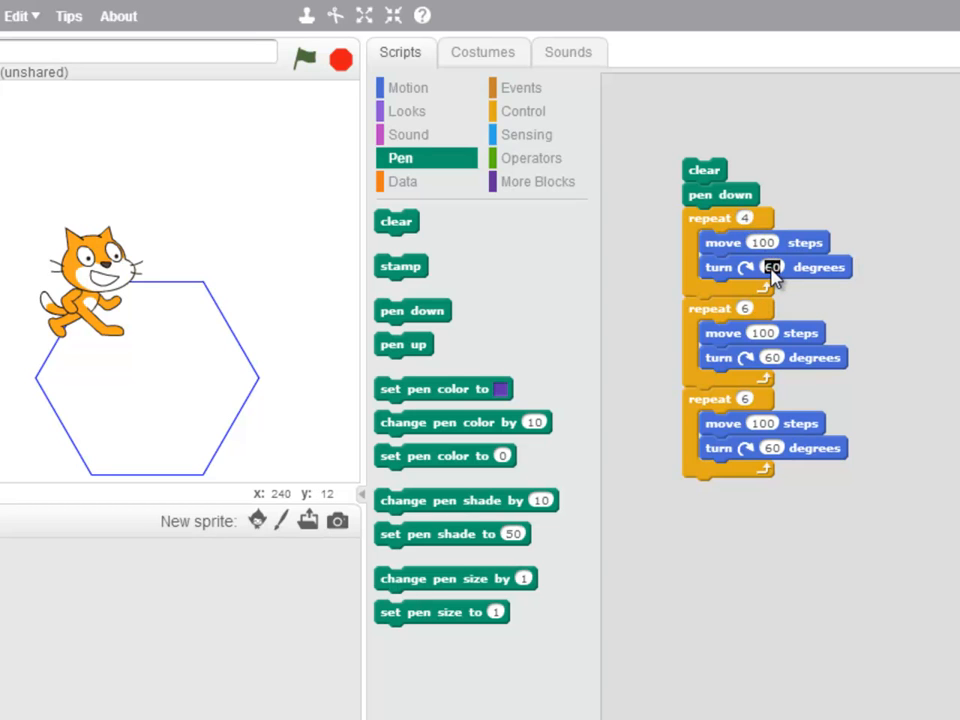
text(90)
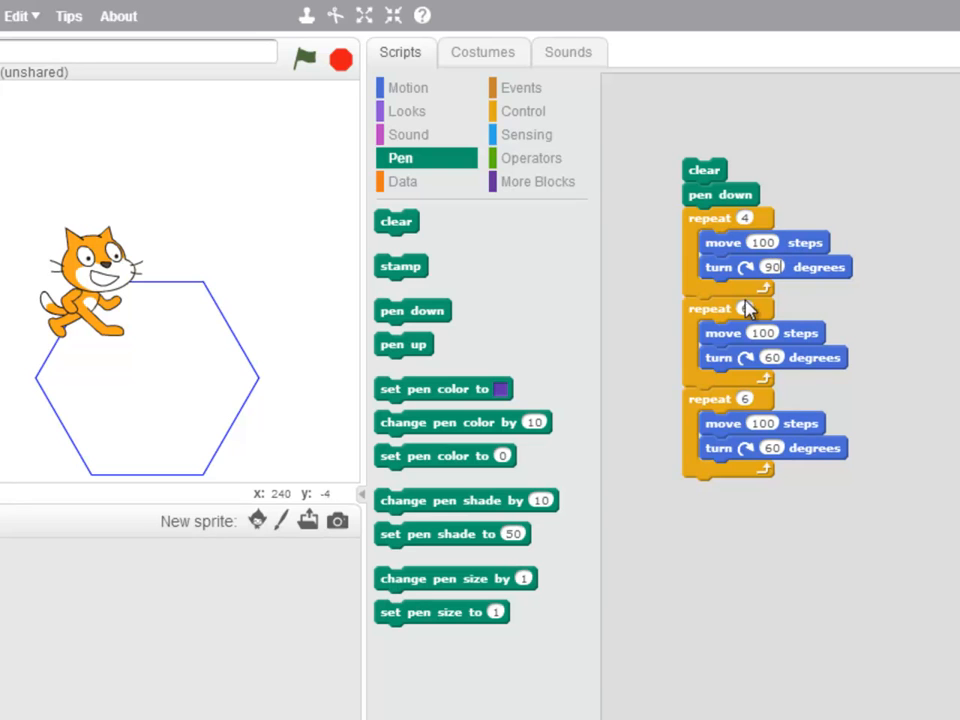
click(744, 308)
text(5)
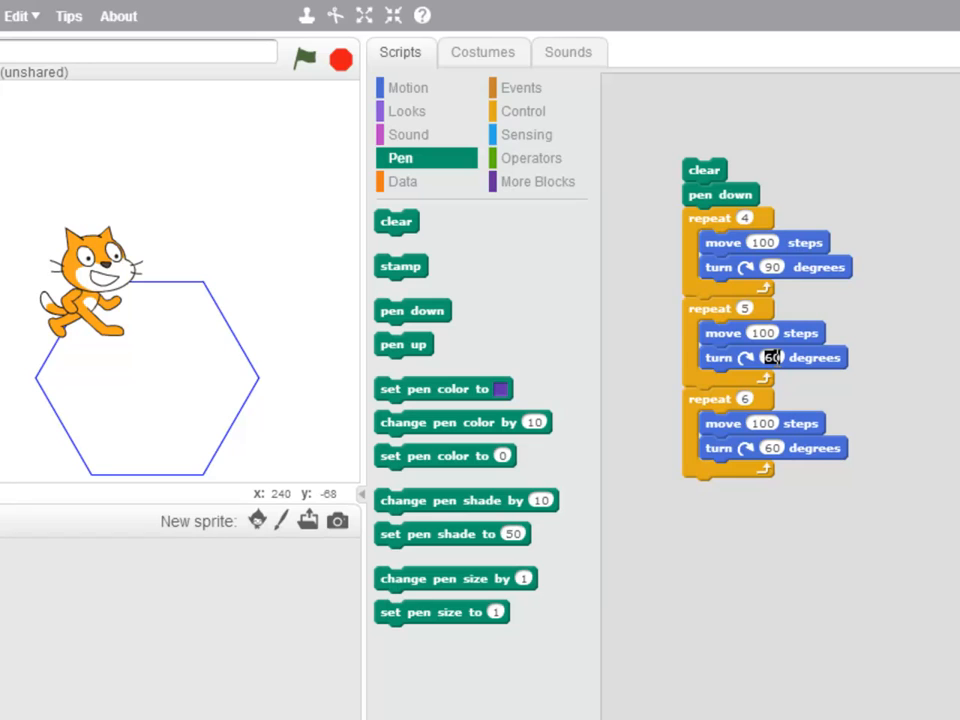
text(72)
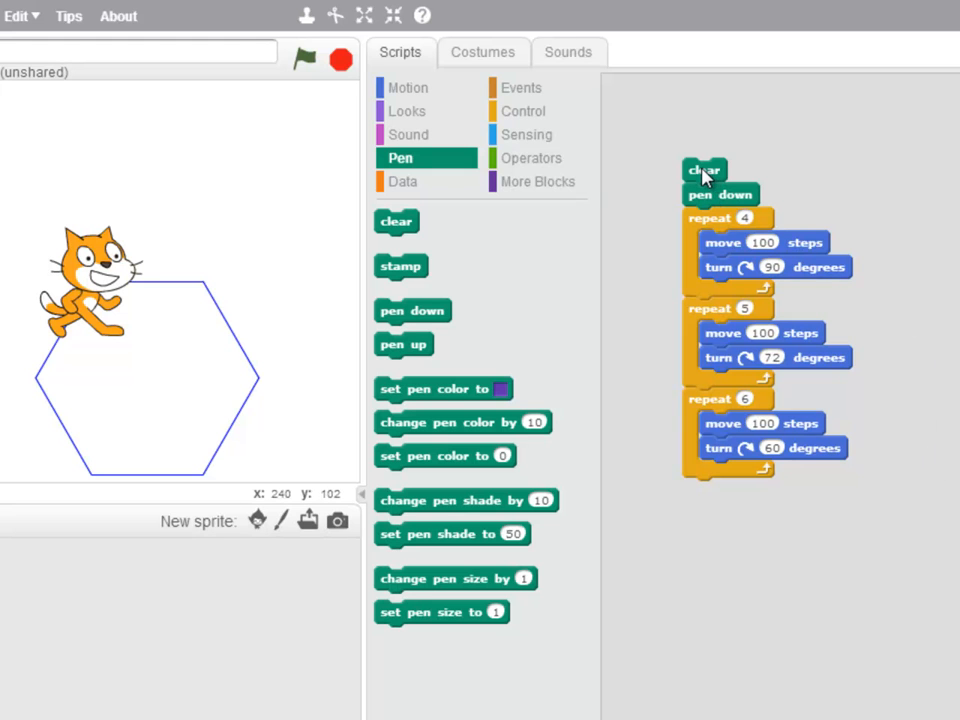
Step: Run the script to draw the overlapping square, pentagon and hexagon
click(704, 170)
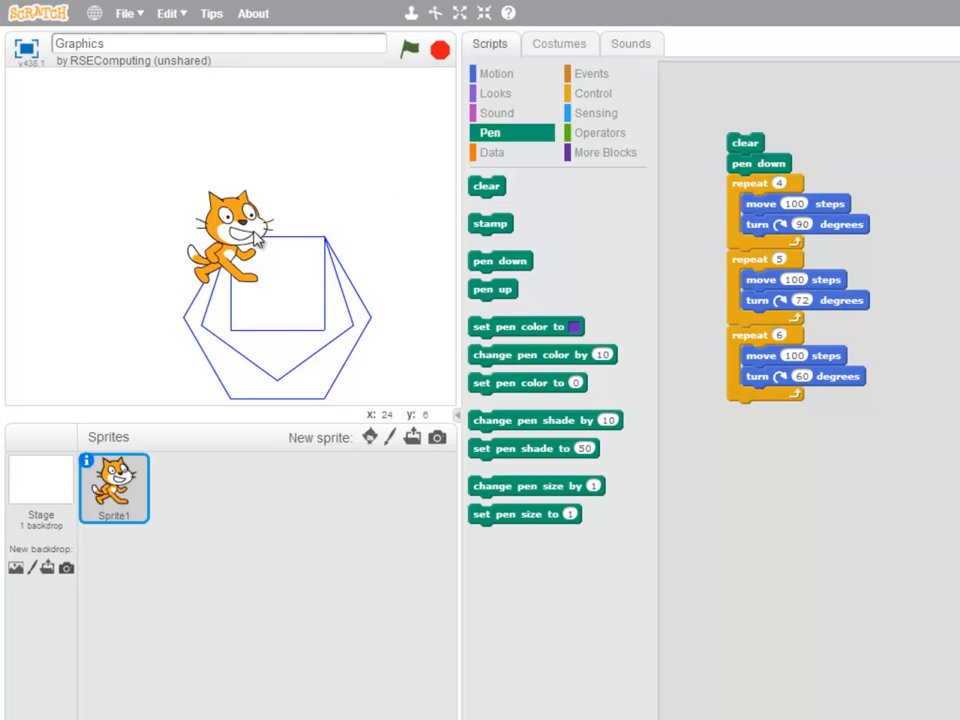
drag(236, 236, 56, 230)
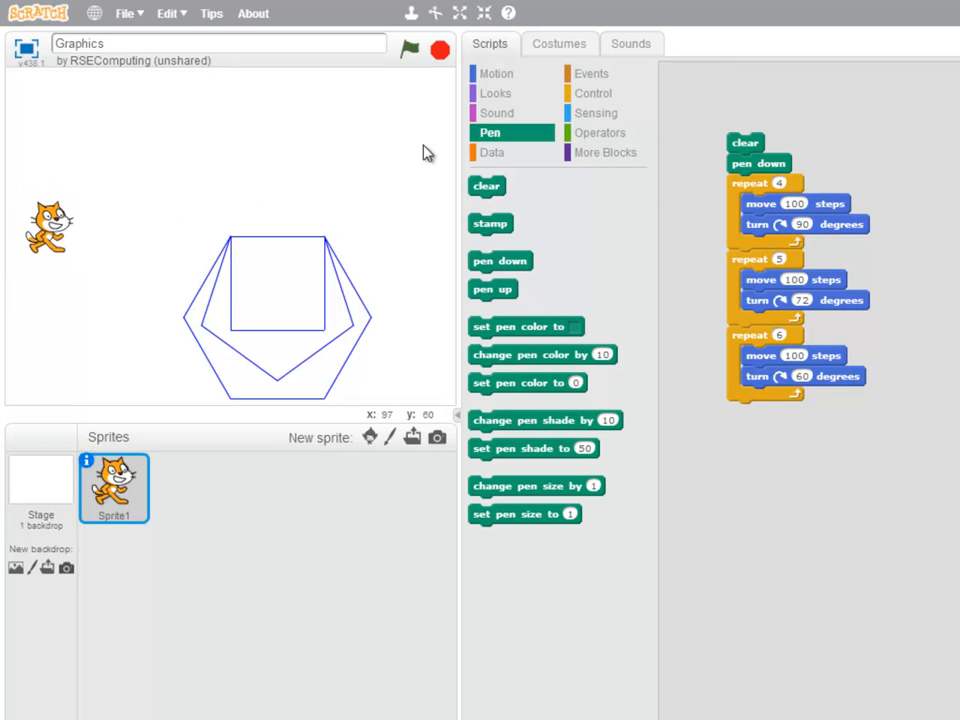
click(496, 72)
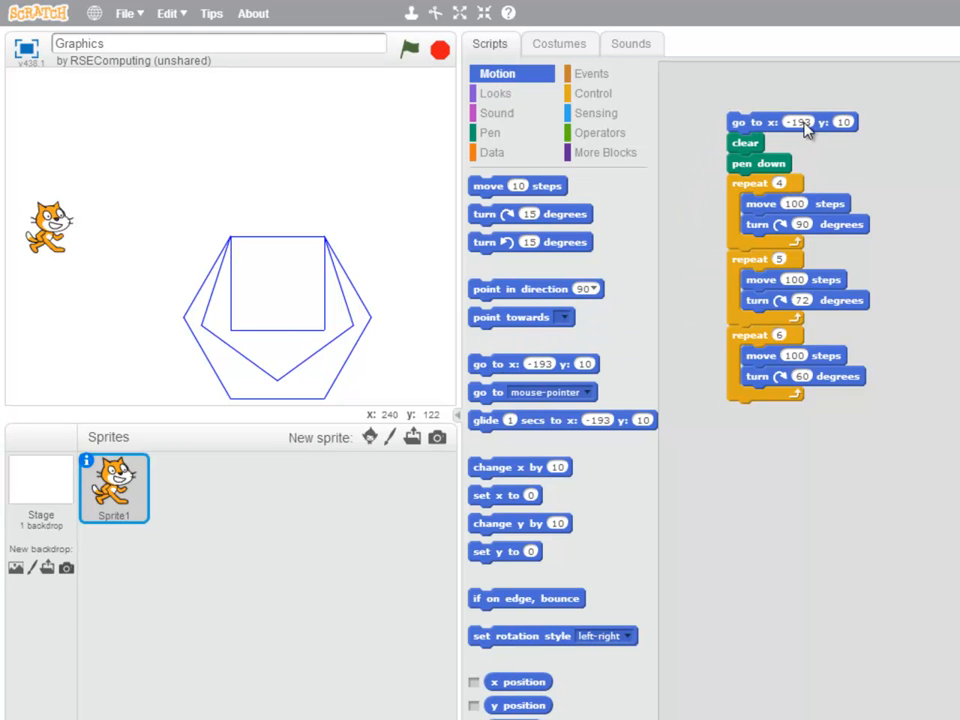
Step: Head the script with a go to x: -200 y: 0 block
click(798, 122)
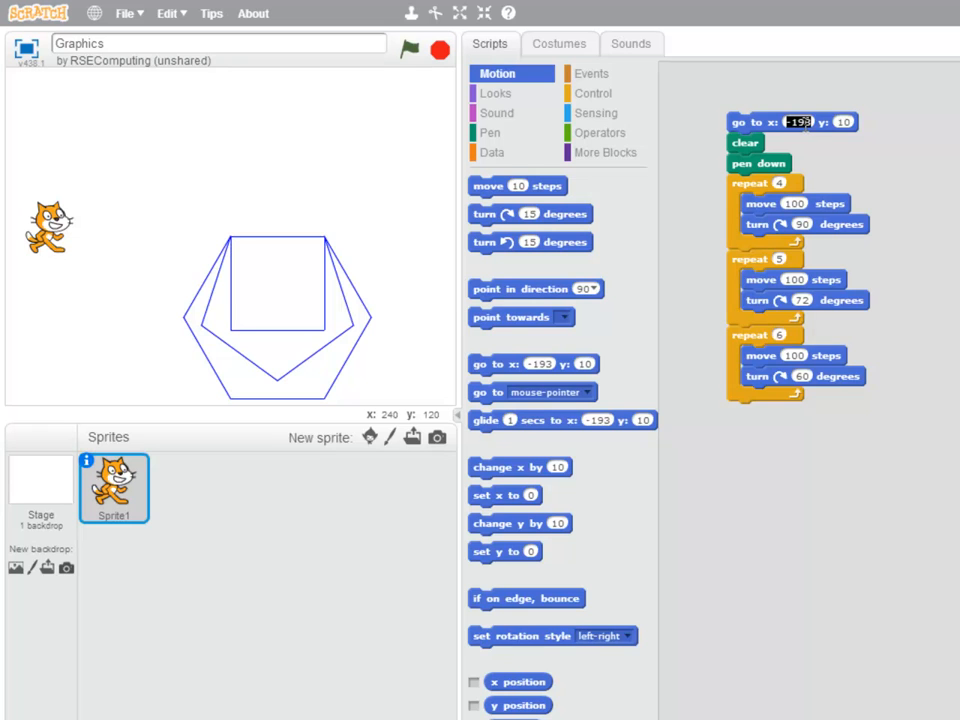
text(-200)
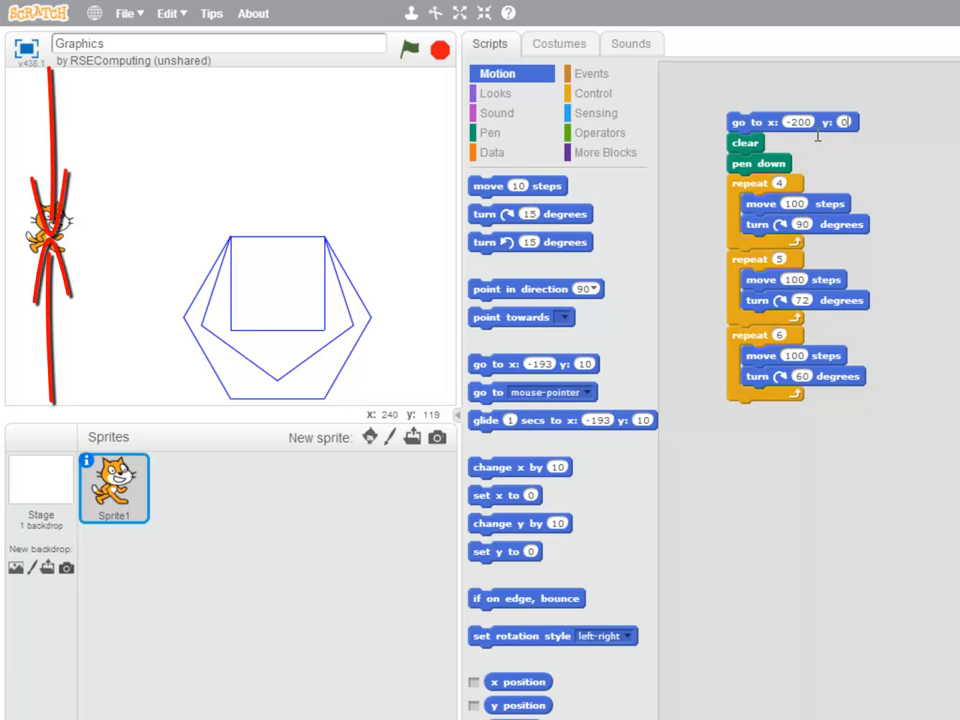
click(744, 144)
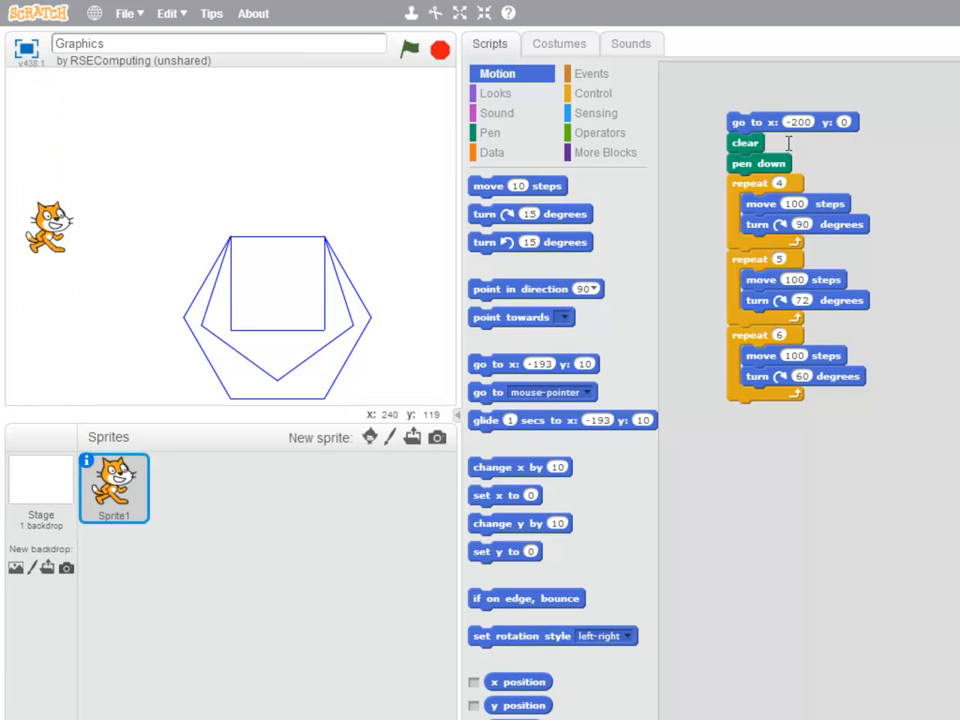
mouse_move(882, 160)
text(150)
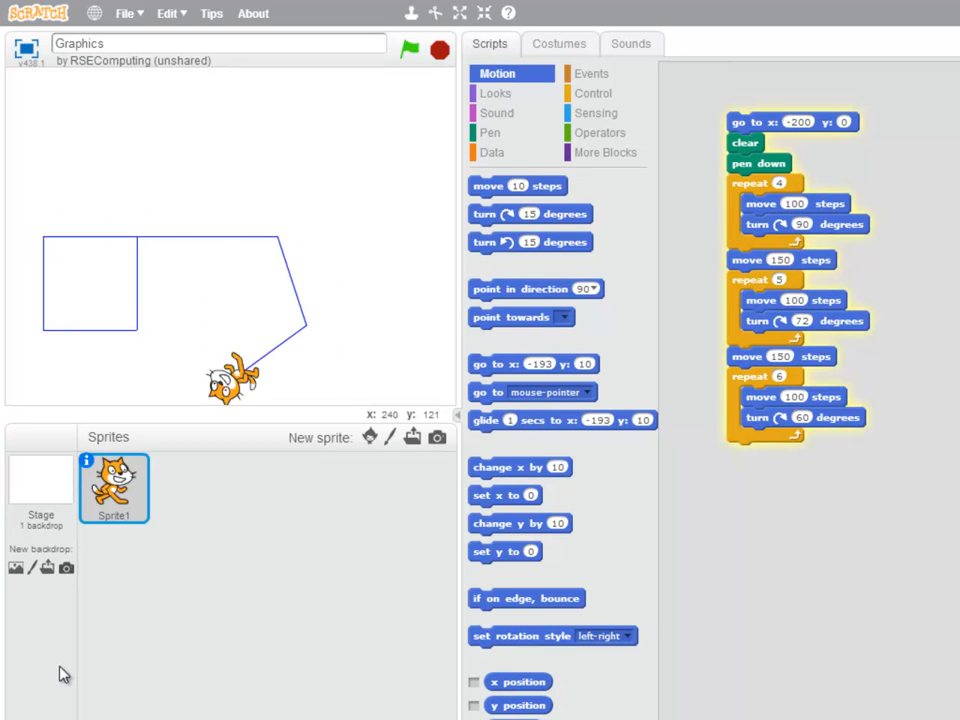
Step: Run the script with move 150 steps blocks between the loops so the shapes spread into a row
click(408, 48)
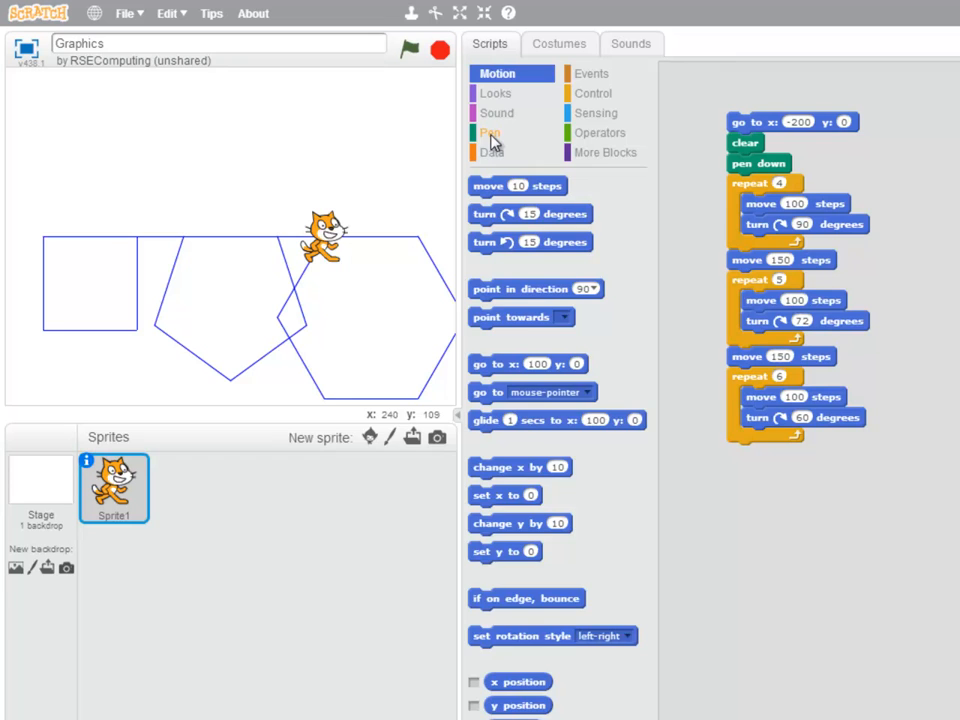
click(490, 132)
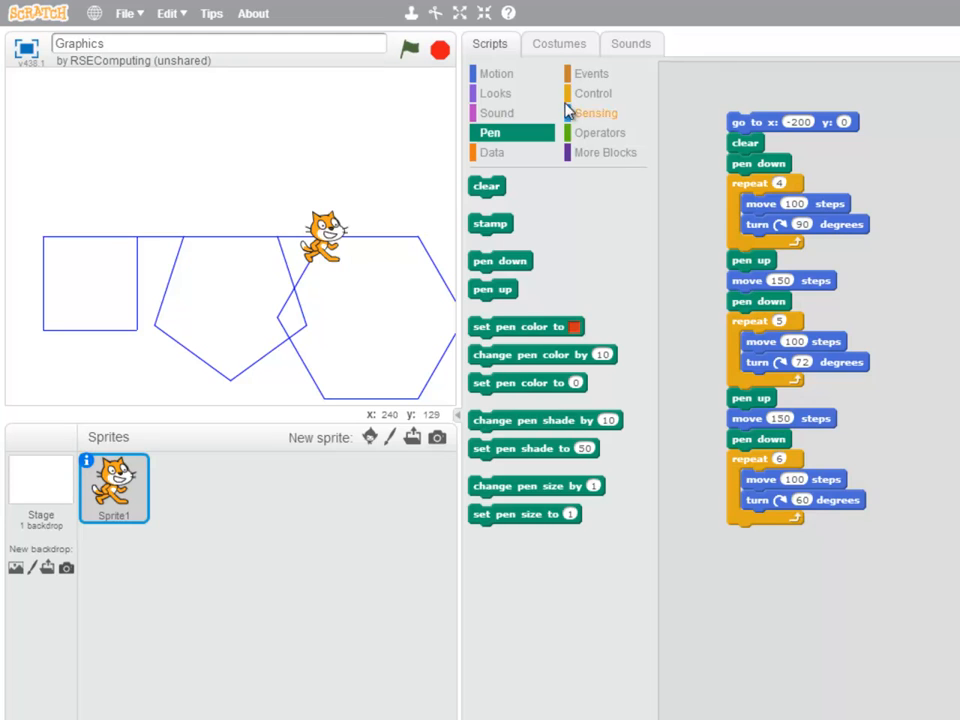
Step: Attach a when green flag clicked hat and run the script to redraw the three separate shapes
click(592, 72)
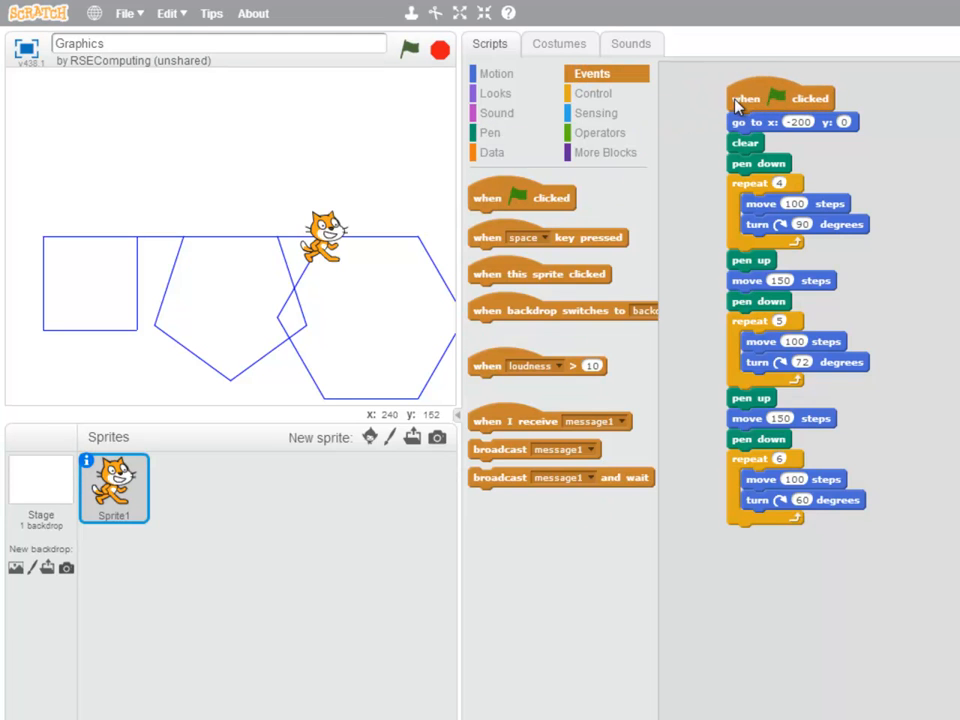
click(408, 48)
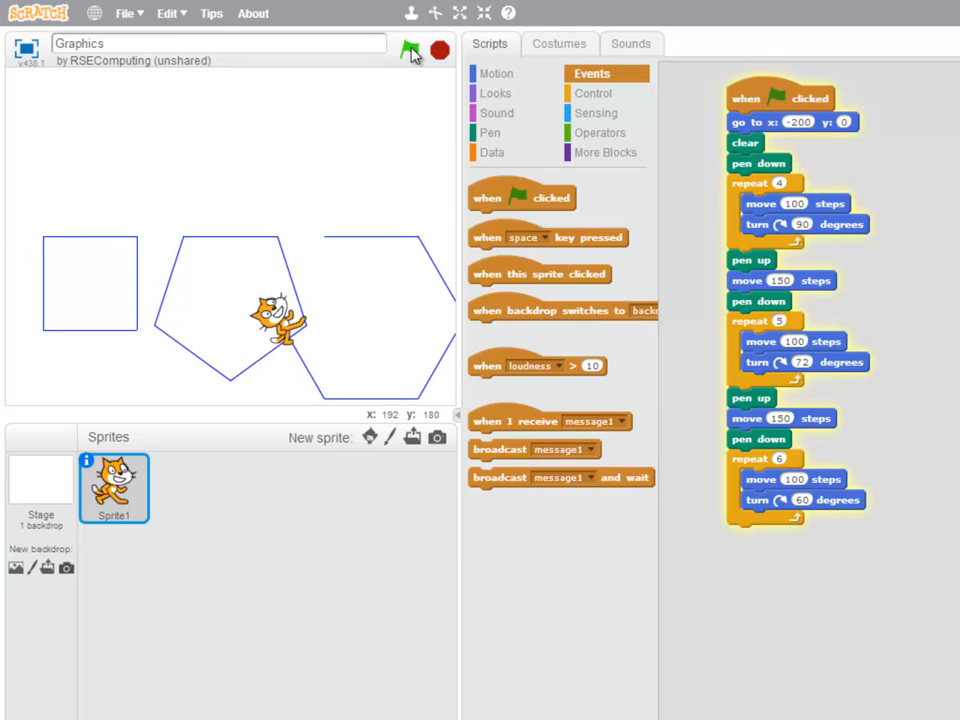
click(410, 50)
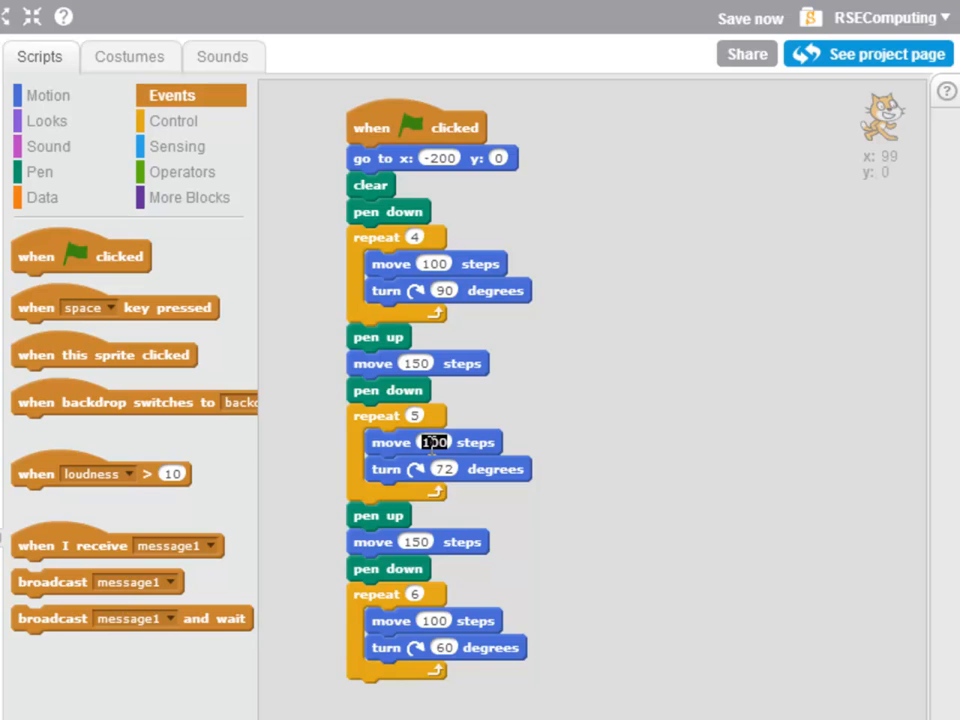
Step: Set the pentagon's move to 80 and the hexagon's to 60, then rerun to draw a non-overlapping row
text(80)
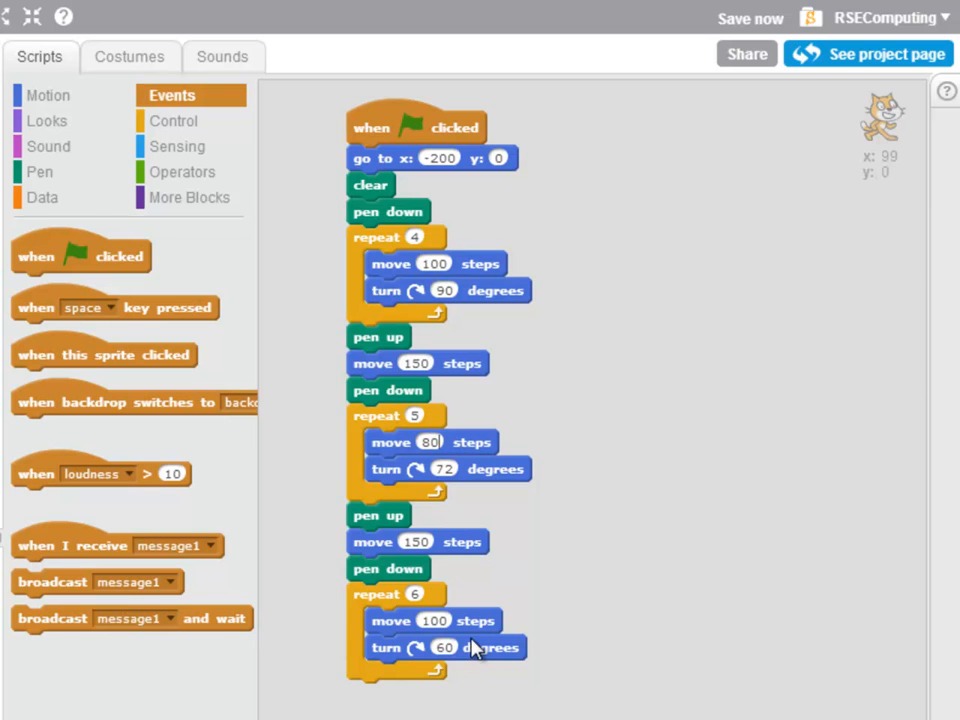
click(434, 620)
text(60)
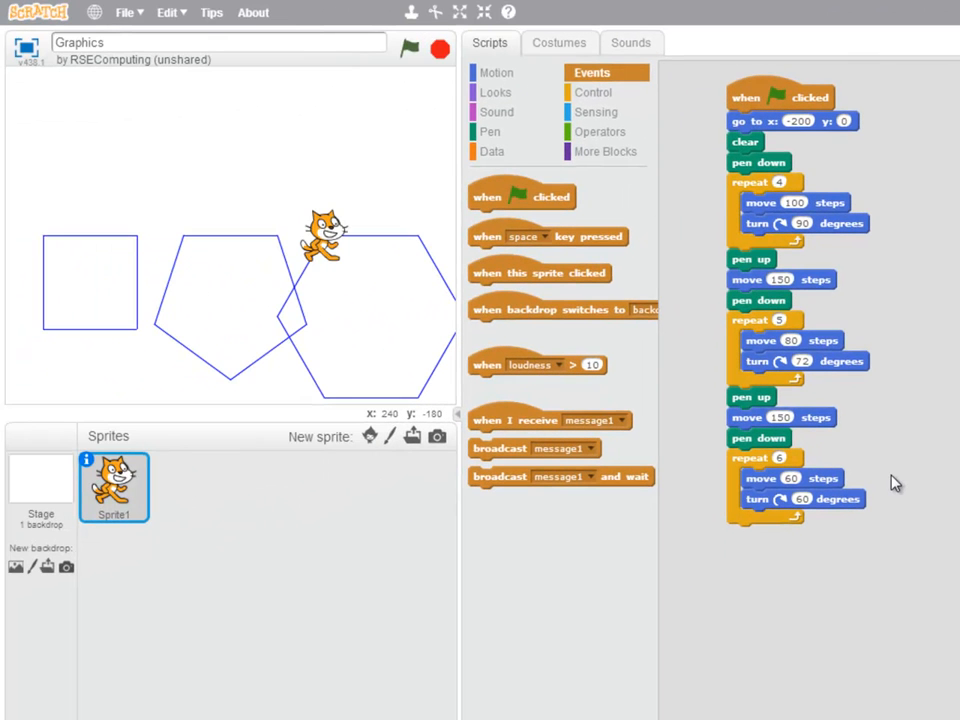
click(410, 48)
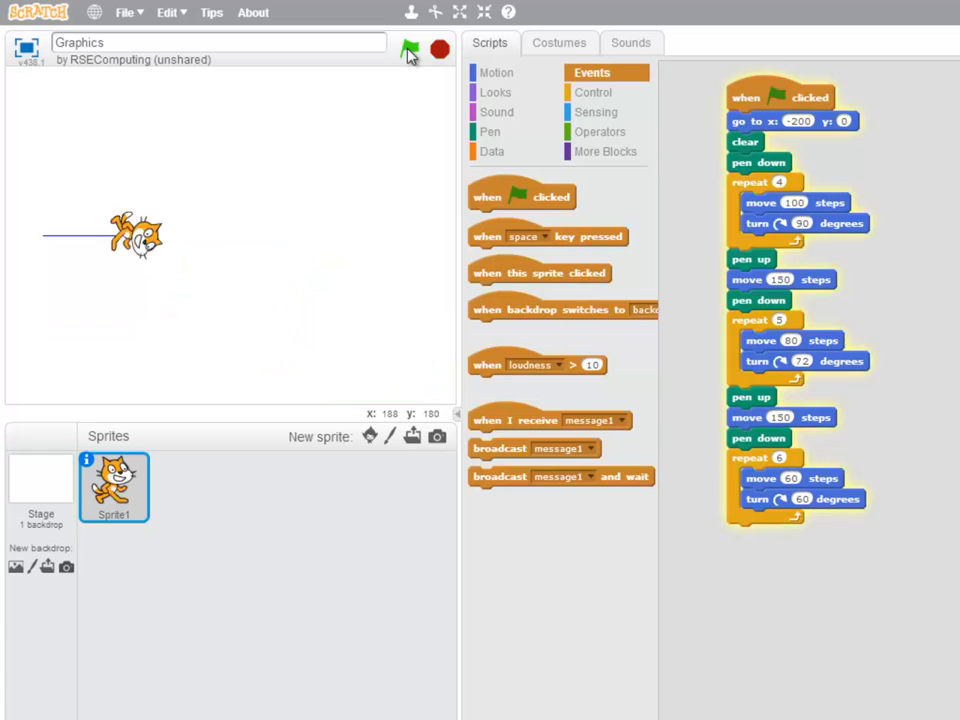
click(410, 50)
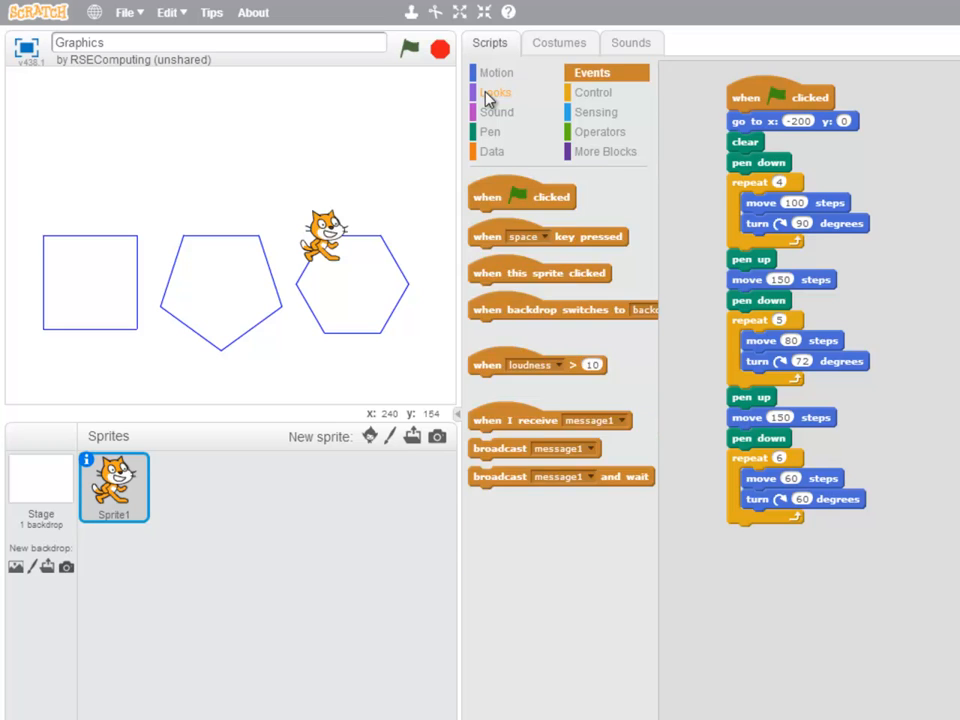
Step: Add a show block after clear and a hide block at the script's end from Looks
click(496, 92)
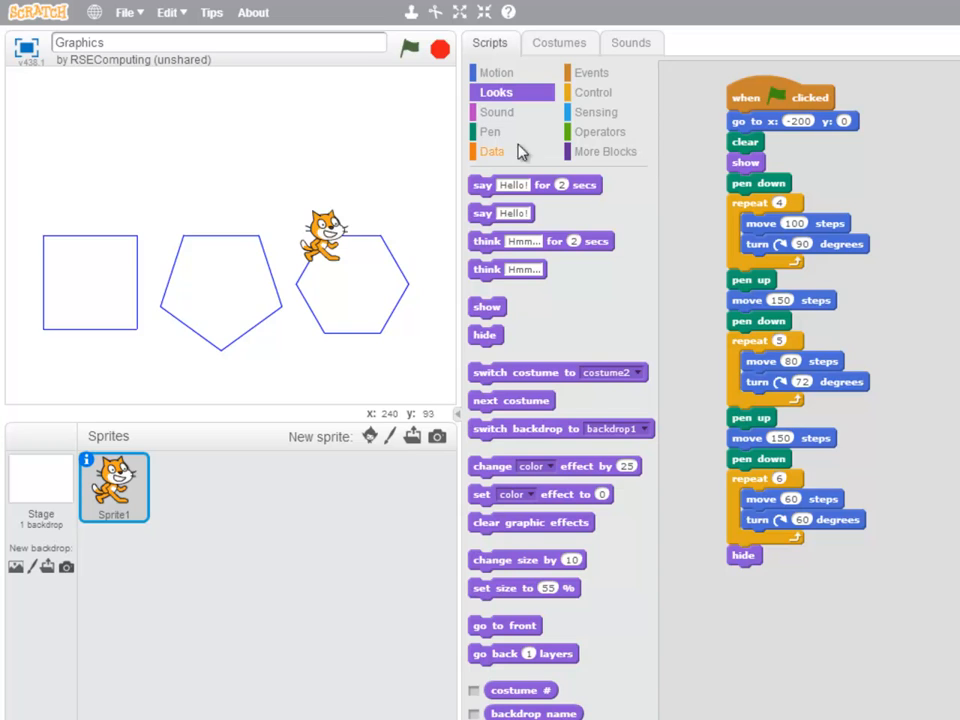
click(412, 48)
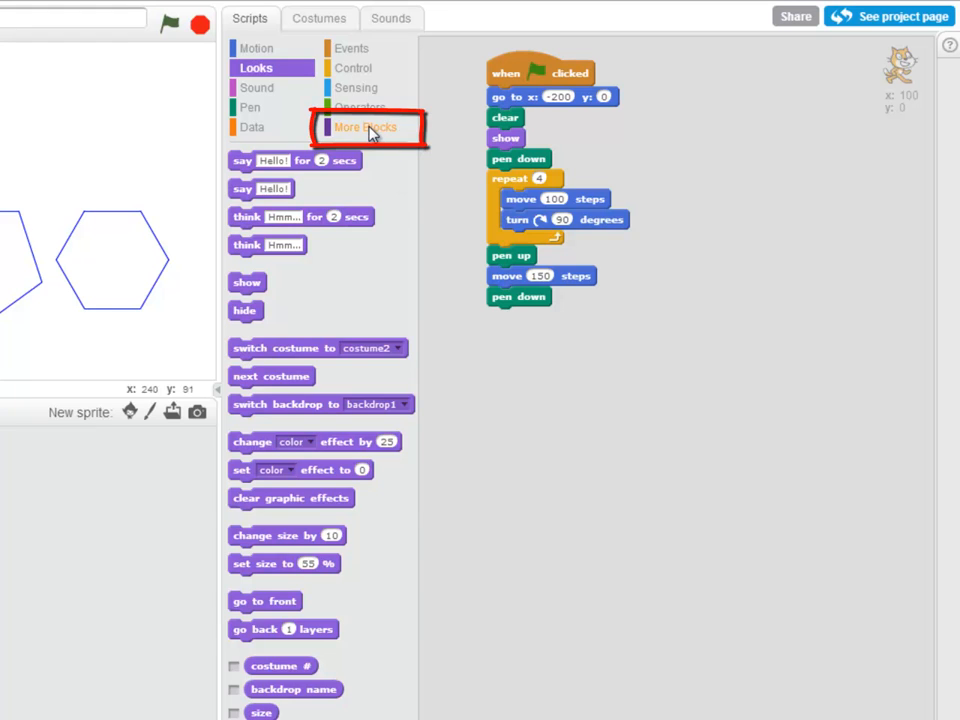
Step: Make a custom block named 'square' and place its define hat in the script area
click(364, 128)
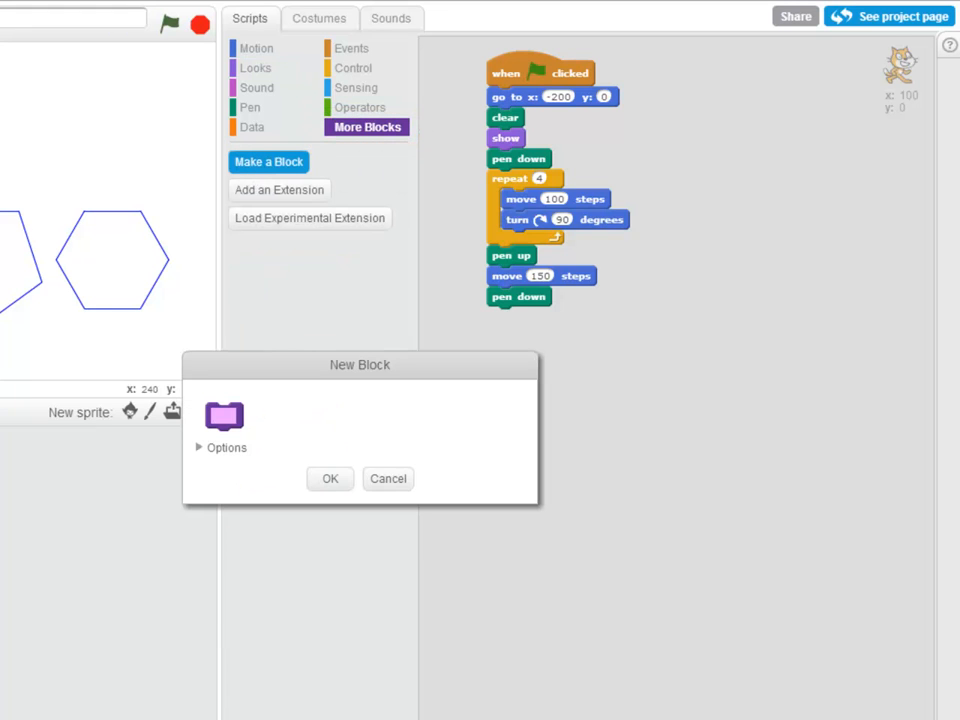
text(square)
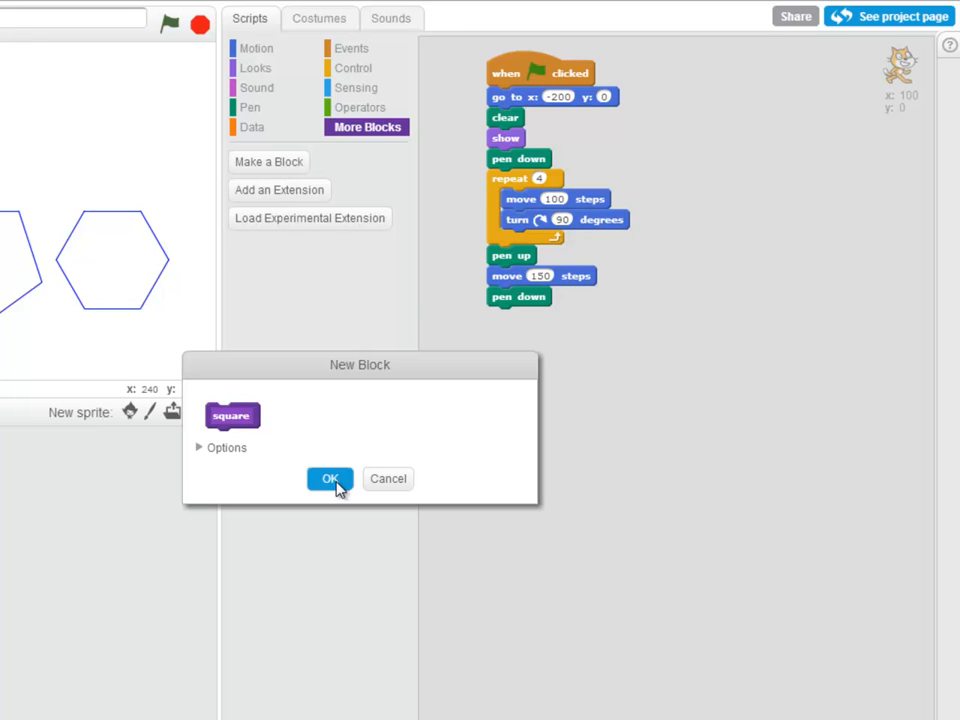
click(328, 478)
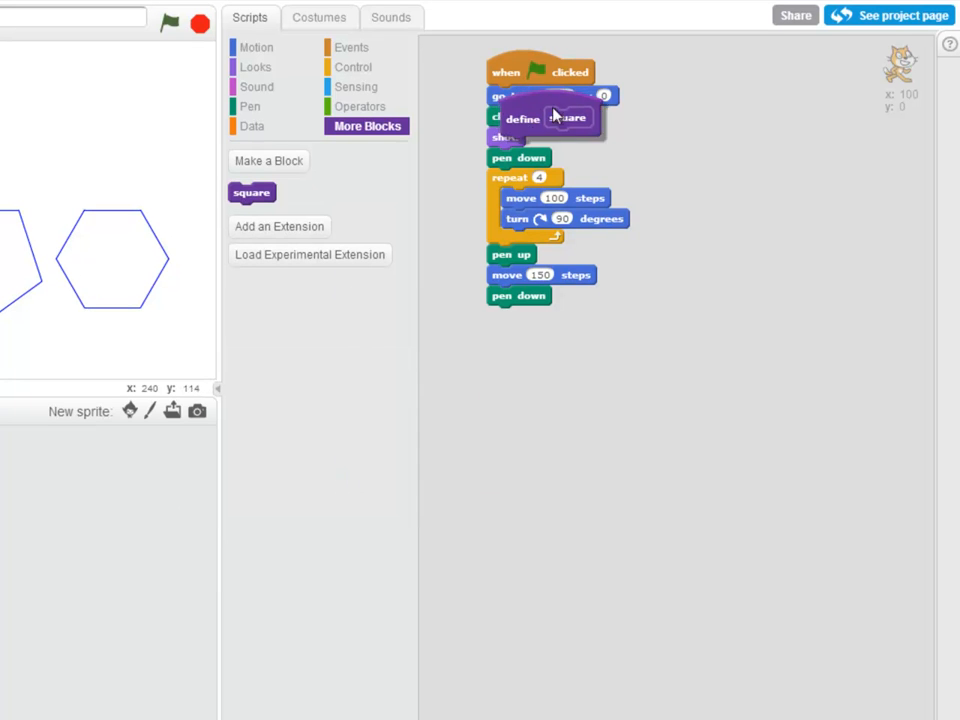
drag(542, 118, 716, 76)
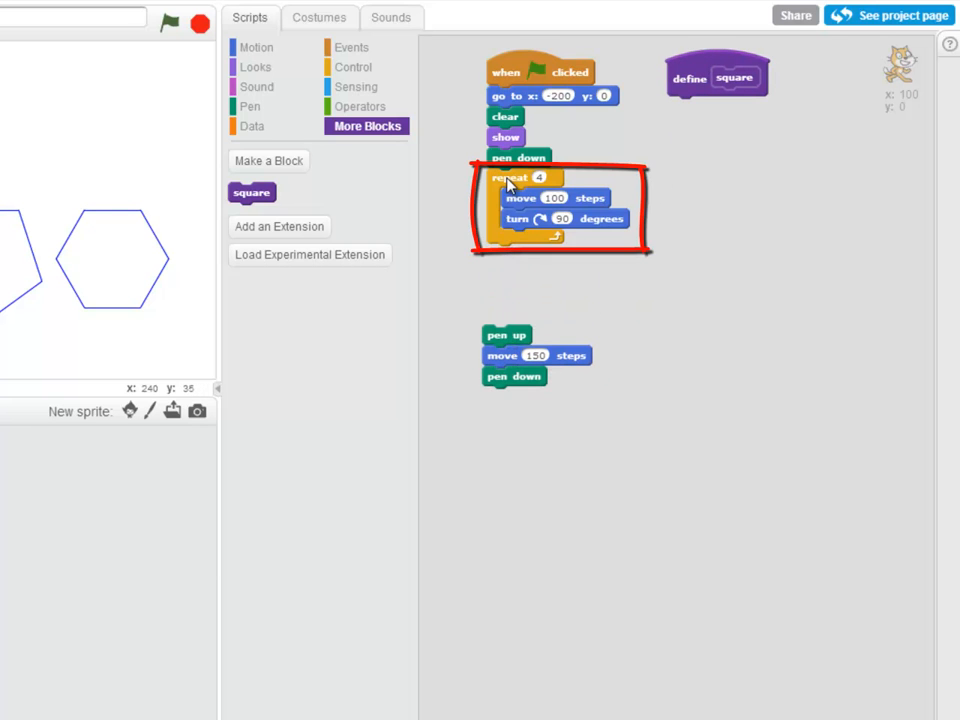
Step: Move the repeat-4 loop under define square and call square after pen down, with the 150-step spacing below
drag(510, 176, 696, 112)
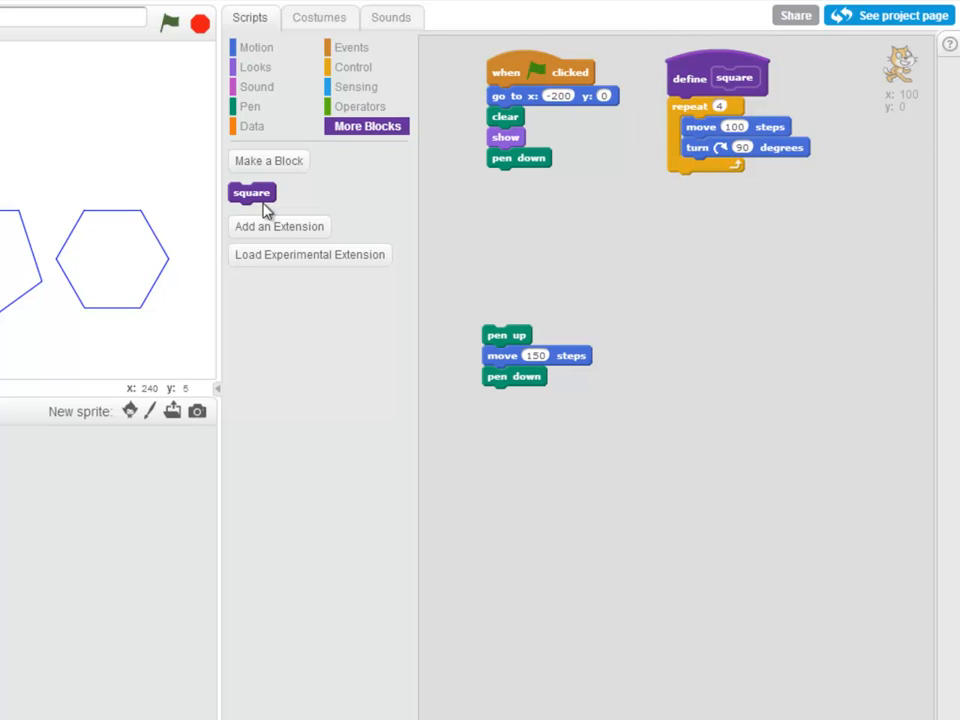
drag(252, 192, 510, 180)
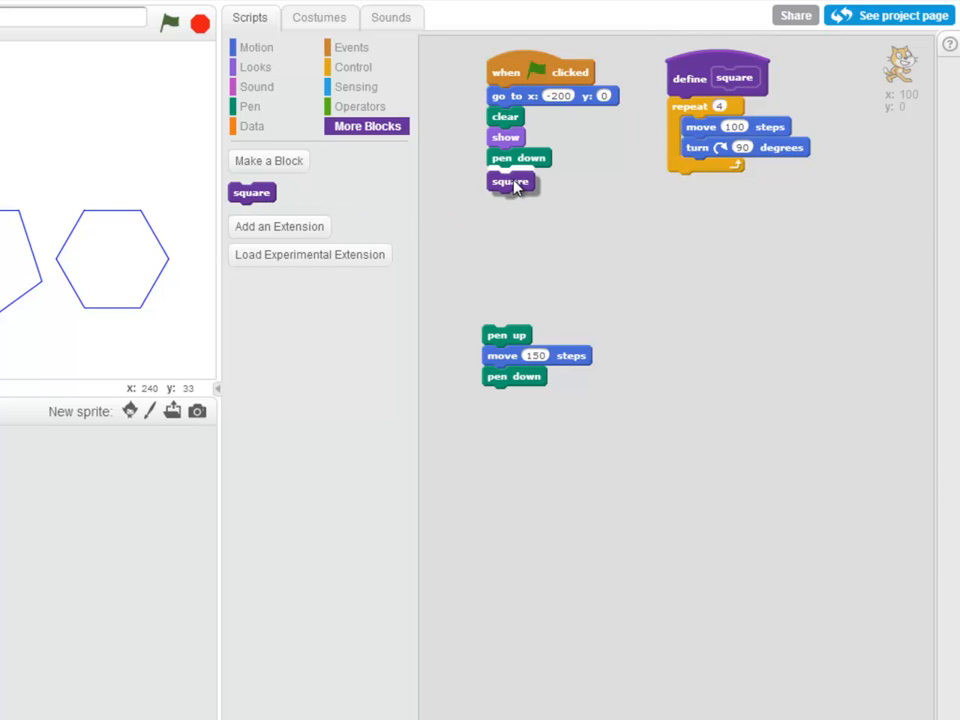
drag(506, 336, 510, 196)
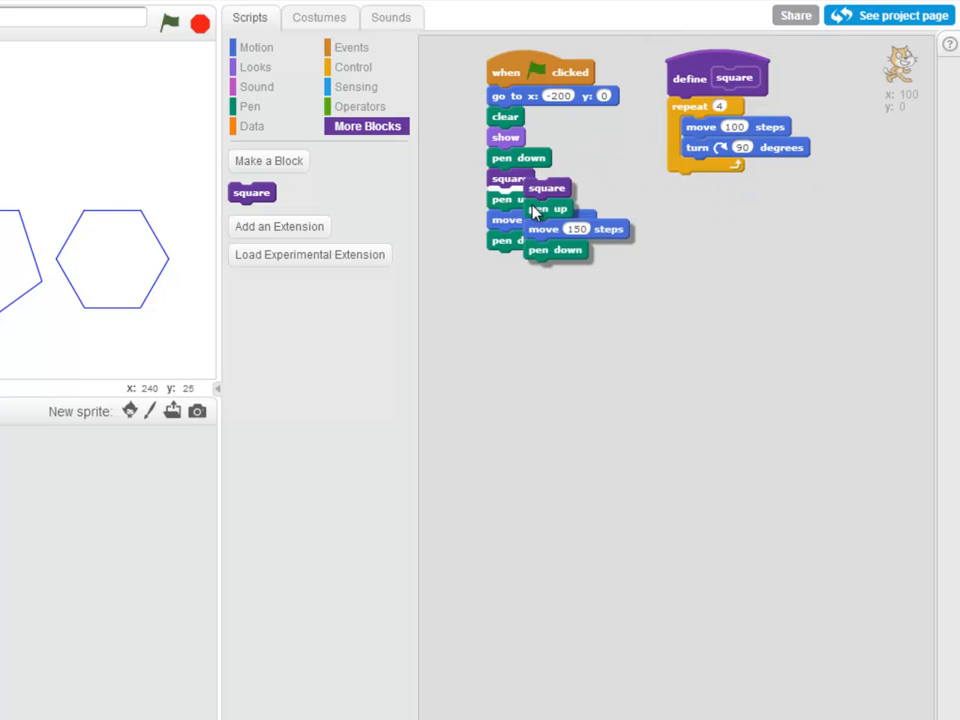
Step: Duplicate the square-and-spacing sequence so square is called three times, then run the script
right_click(500, 262)
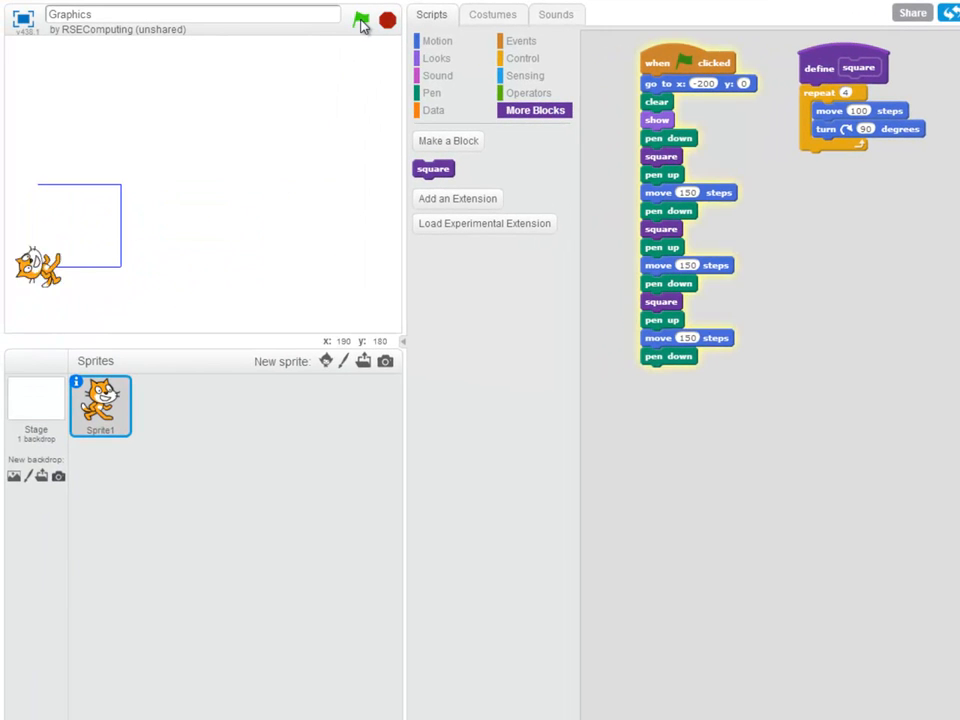
click(362, 20)
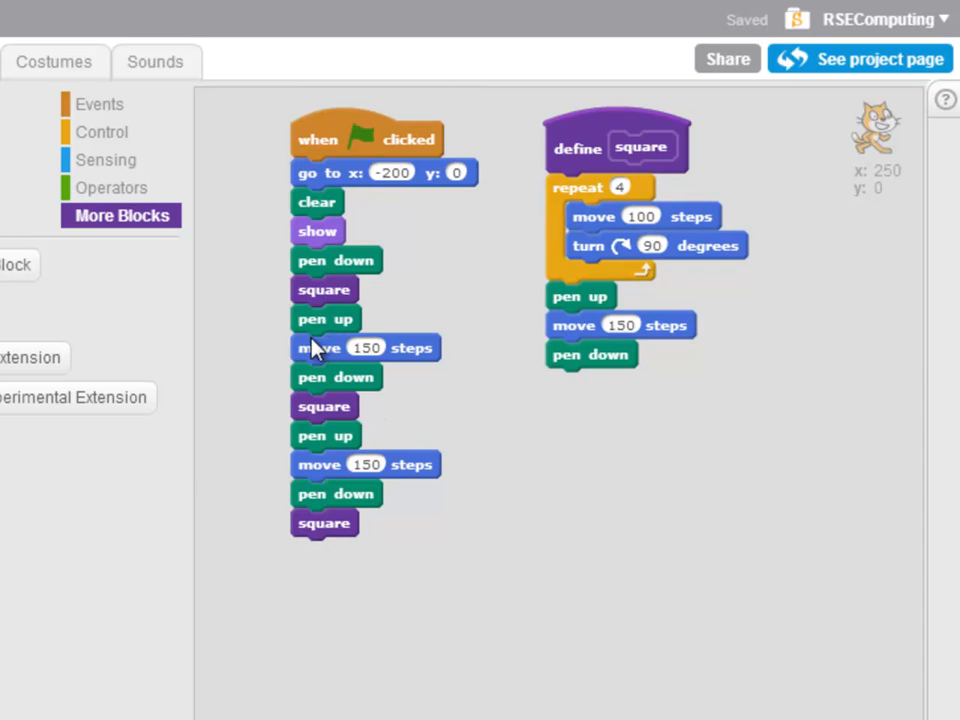
Step: Duplicate the square call to leave three back-to-back square blocks and run with the green flag
right_click(324, 288)
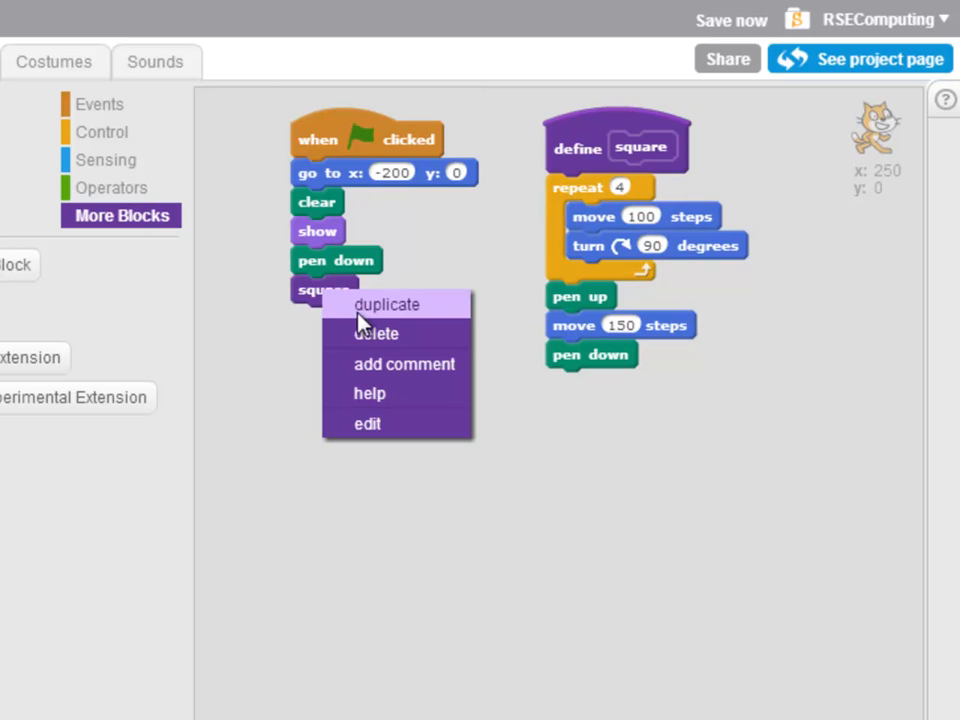
click(386, 304)
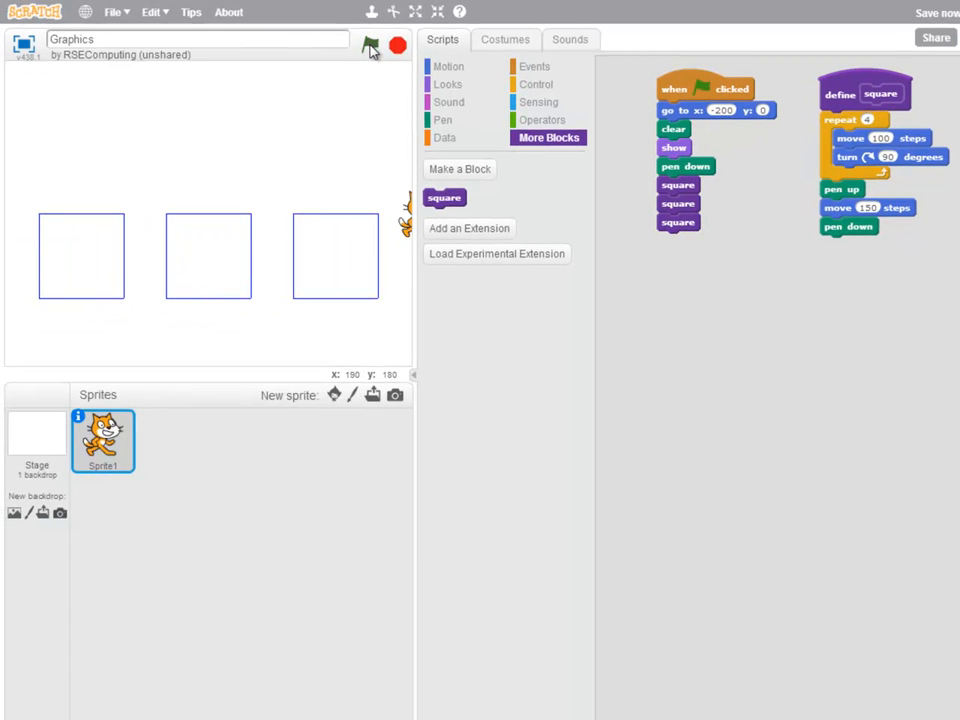
click(372, 44)
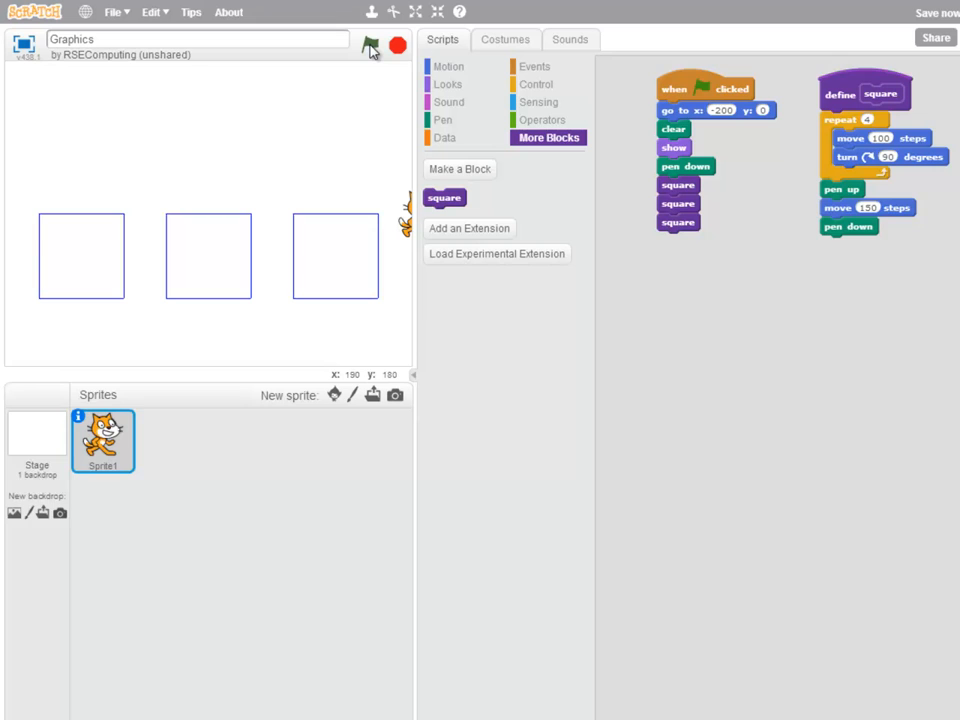